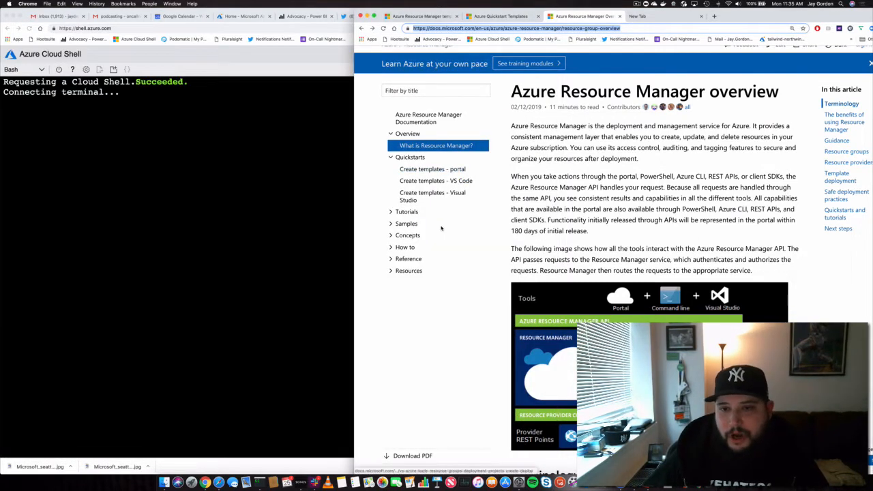
{"action": "mouse_move", "coordinate": [431, 170]}
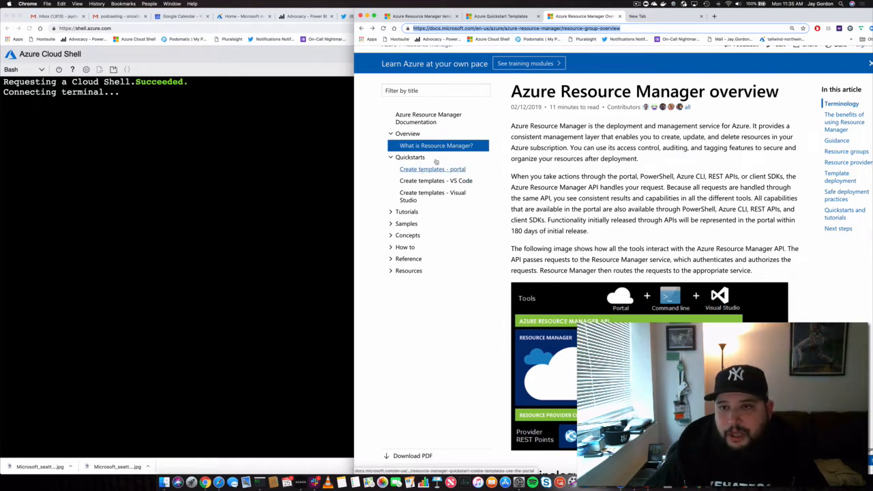
{"action": "mouse_move", "coordinate": [357, 207]}
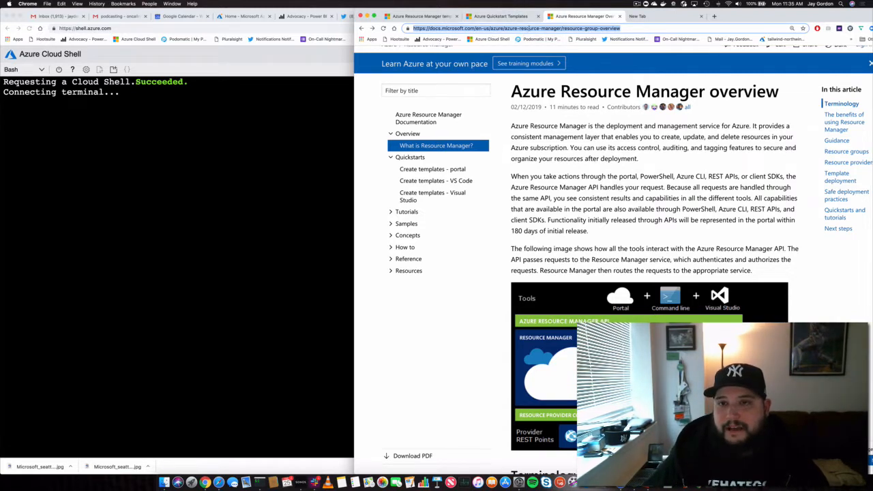
Step: From the Resource groups list, open the jagord resource group and review its ten resources
{"action": "scroll", "scroll_direction": "down", "scroll_amount": 3}
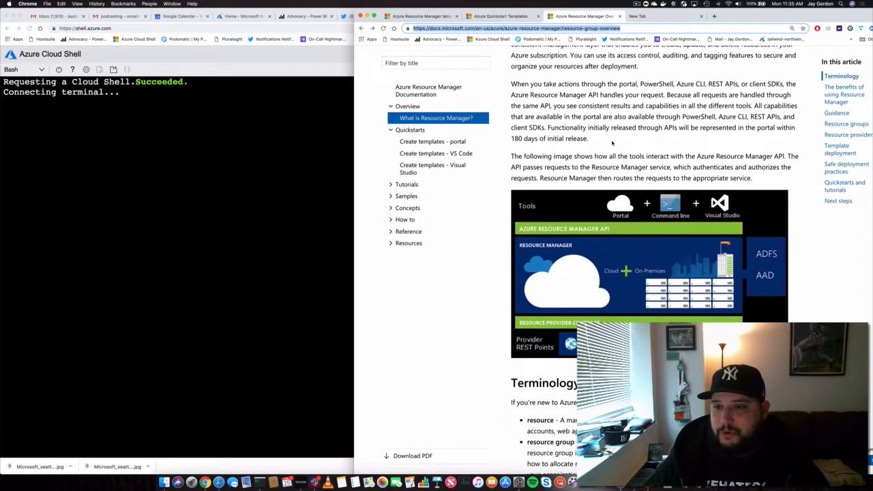
{"action": "scroll", "scroll_direction": "down", "scroll_amount": 3}
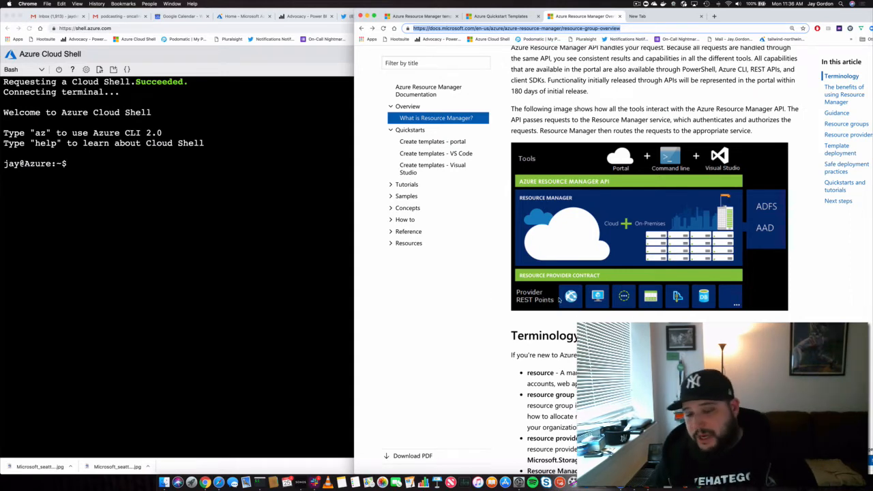
{"action": "scroll", "scroll_direction": "down", "scroll_amount": 3}
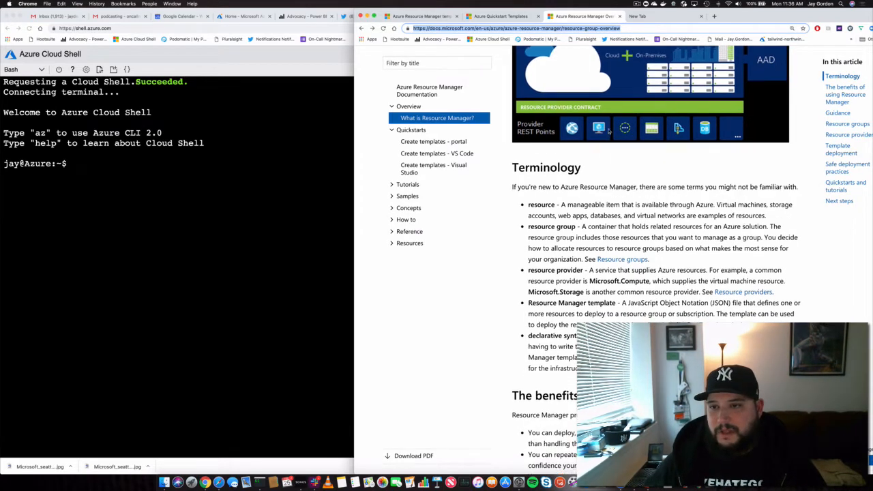
{"action": "scroll", "scroll_direction": "down", "scroll_amount": 3}
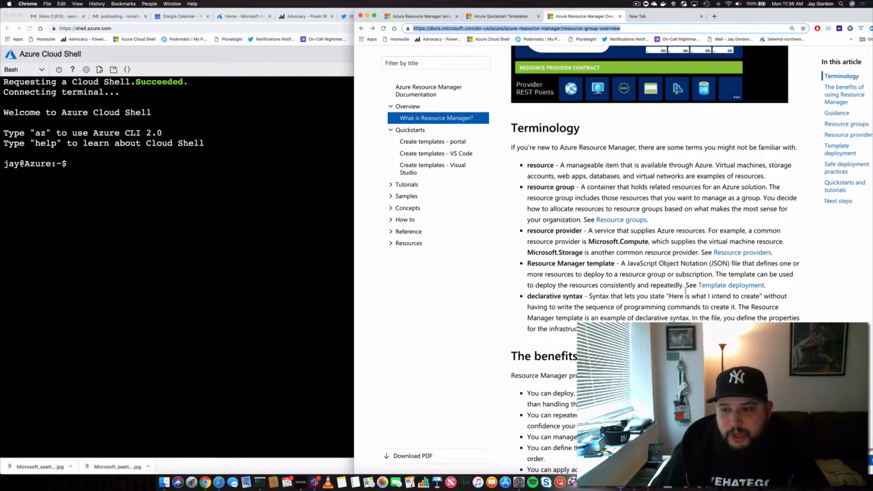
{"action": "scroll", "scroll_direction": "down", "scroll_amount": 3}
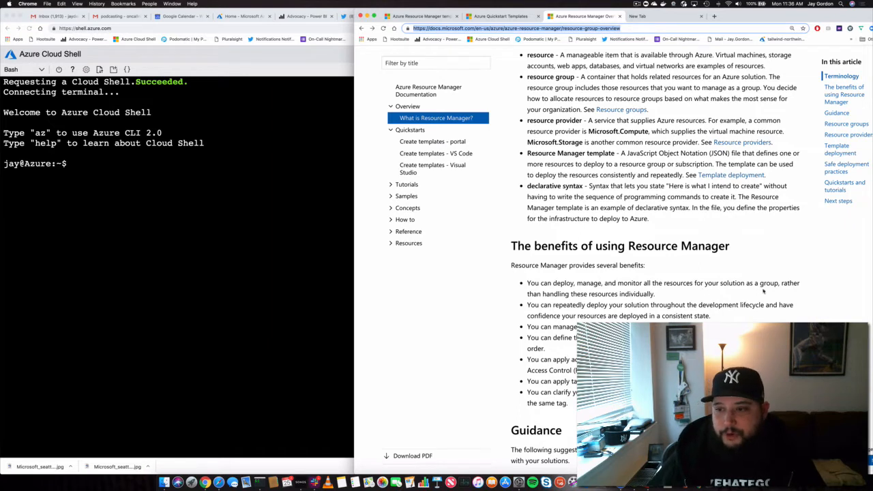
{"action": "mouse_move", "coordinate": [161, 223]}
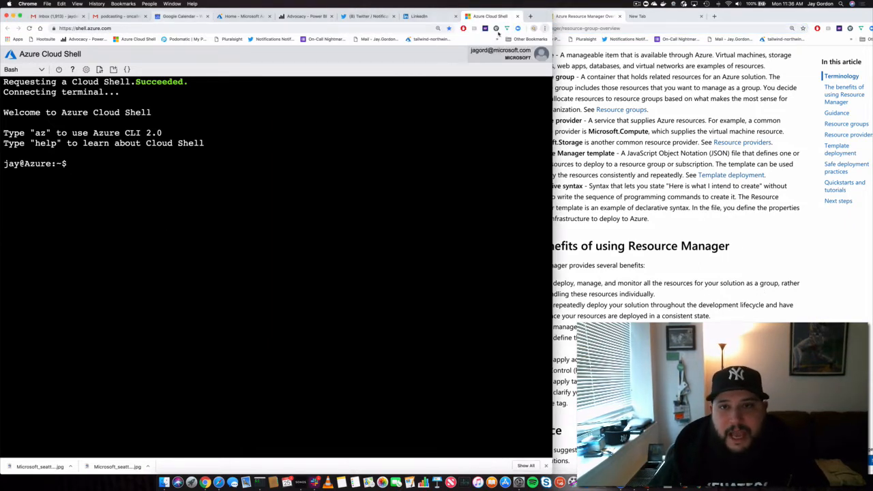
{"action": "left_click", "coordinate": [243, 17]}
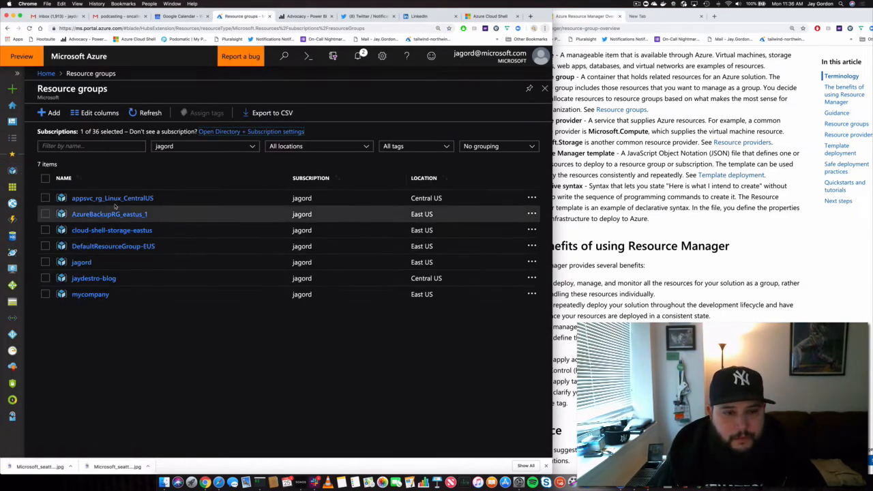
{"action": "left_click", "coordinate": [82, 262]}
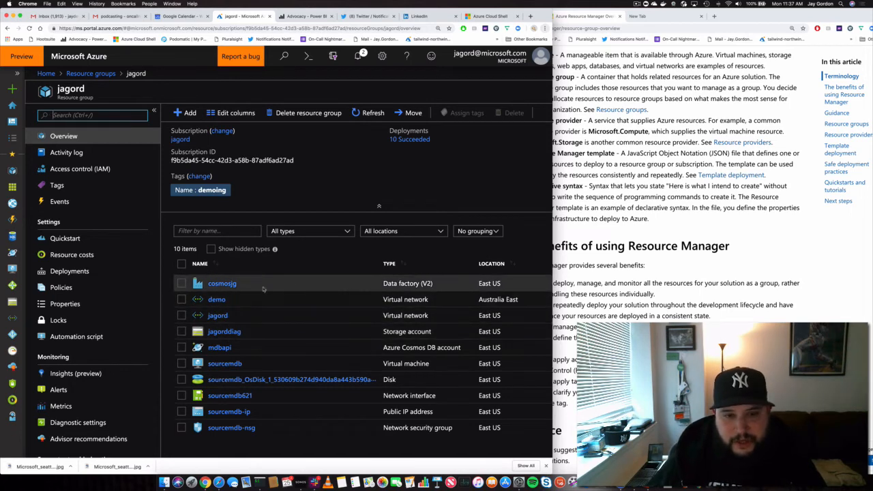
{"action": "mouse_move", "coordinate": [254, 338]}
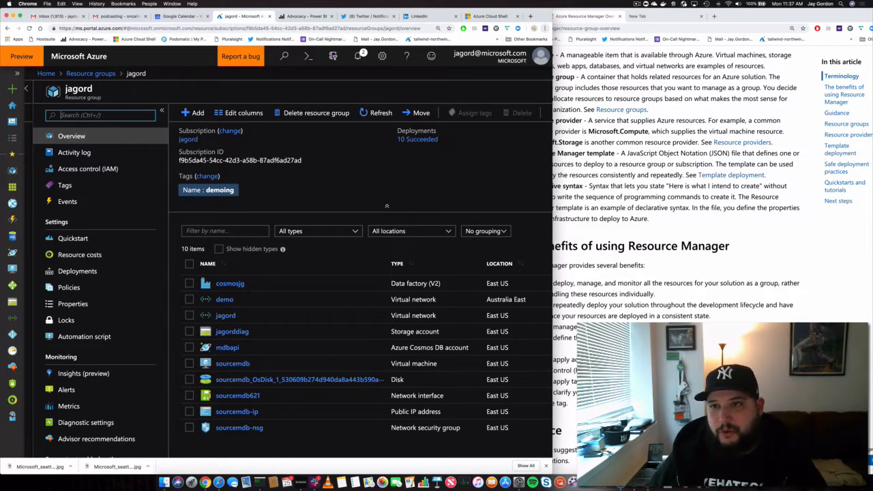
{"action": "scroll", "scroll_direction": "down", "scroll_amount": 3}
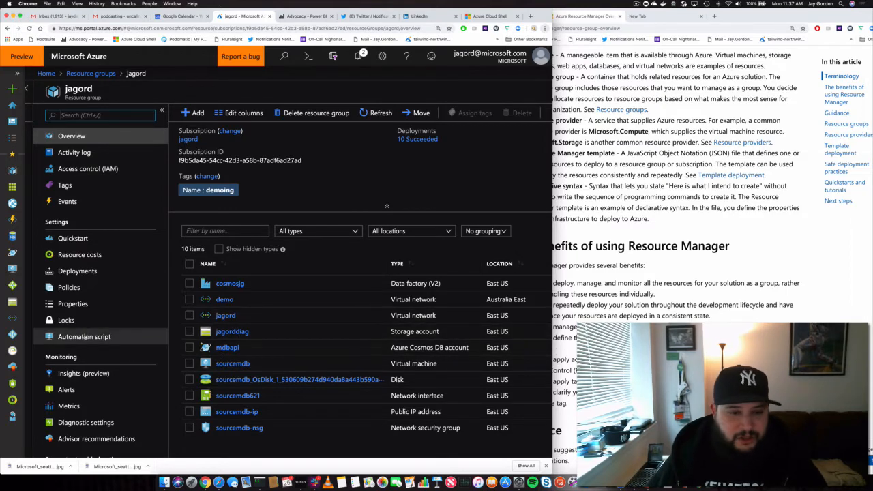
Step: Show the jagord group's Automation script and scroll through its template parameters and twelve resources
{"action": "left_click", "coordinate": [85, 335]}
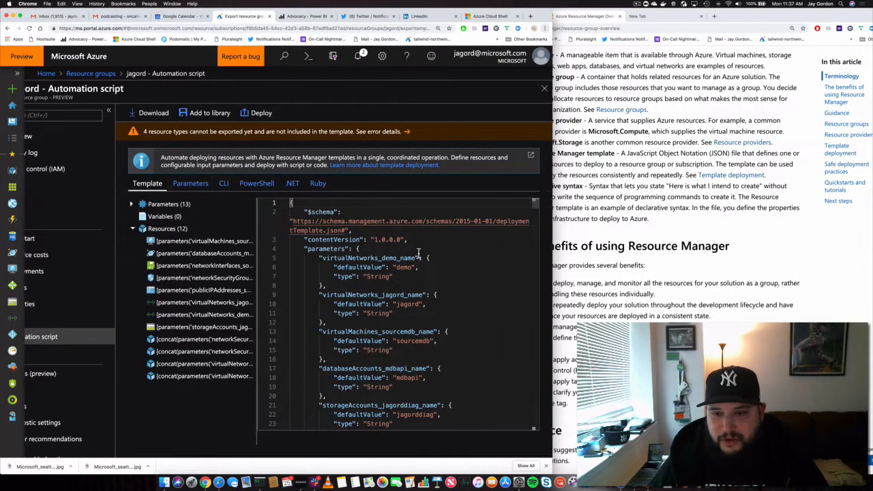
{"action": "scroll", "scroll_direction": "down", "scroll_amount": 3}
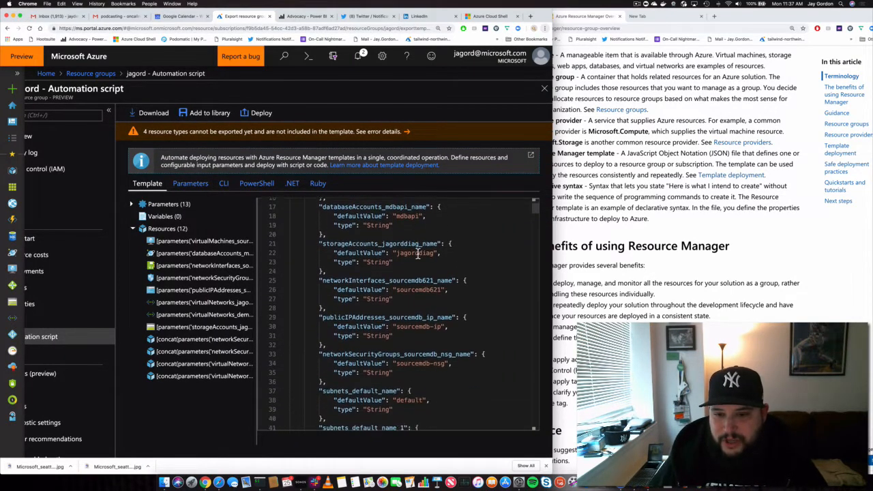
{"action": "scroll", "scroll_direction": "down", "scroll_amount": 3}
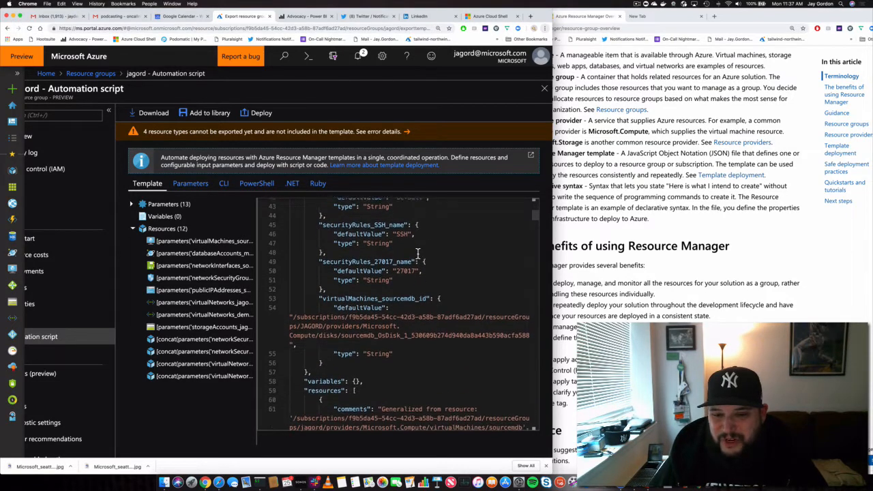
{"action": "scroll", "scroll_direction": "down", "scroll_amount": 3}
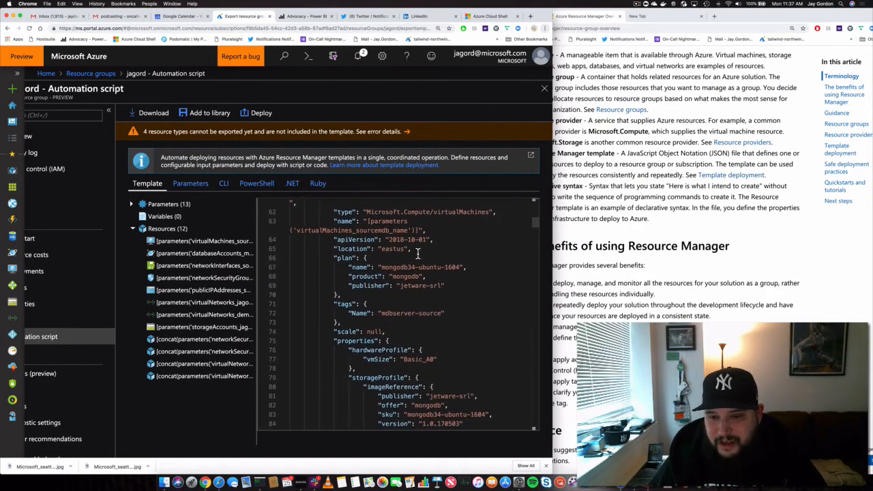
{"action": "scroll", "scroll_direction": "down", "scroll_amount": 3}
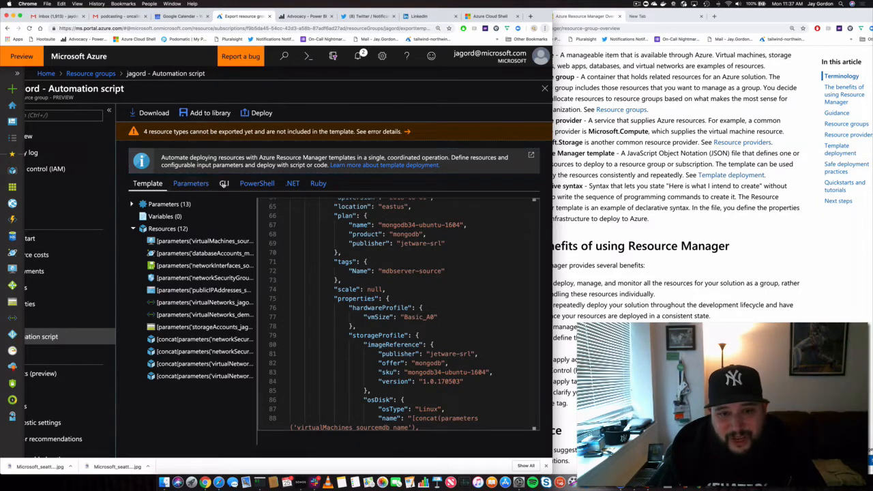
Step: Review the template's Parameters, CLI, .NET and Ruby views, then read through the bash CLI script
{"action": "left_click", "coordinate": [190, 182]}
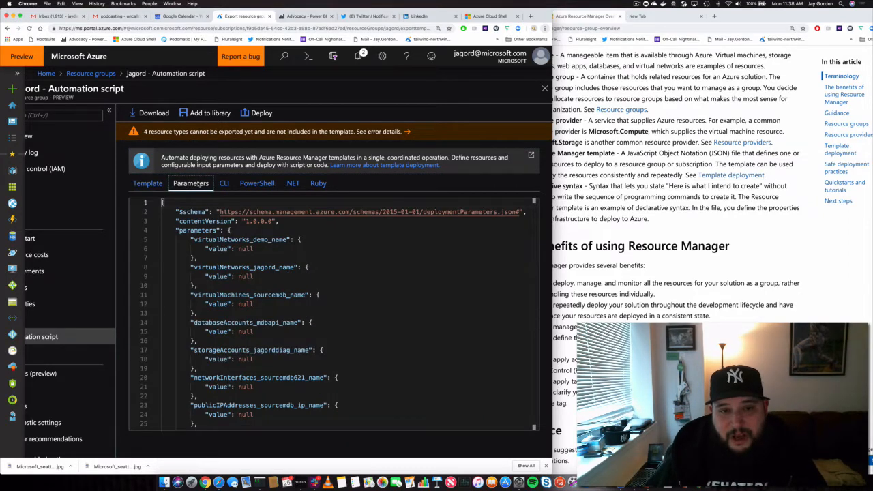
{"action": "left_click", "coordinate": [223, 183]}
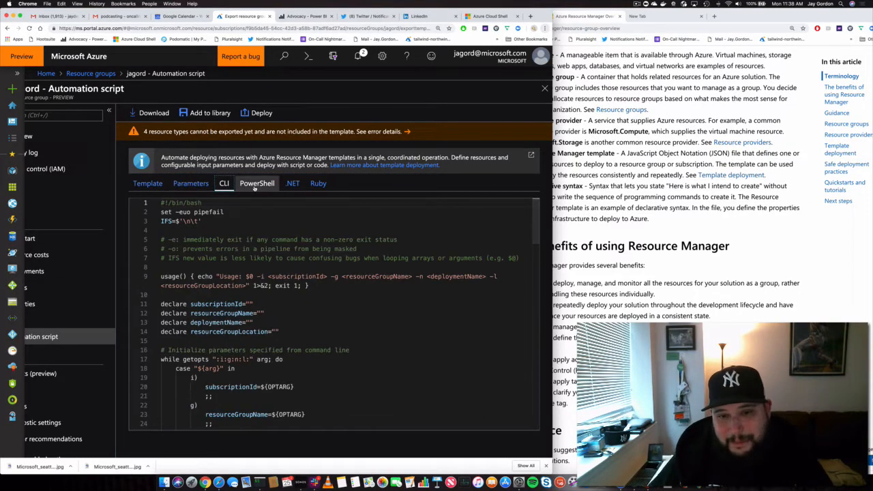
{"action": "left_click", "coordinate": [292, 183]}
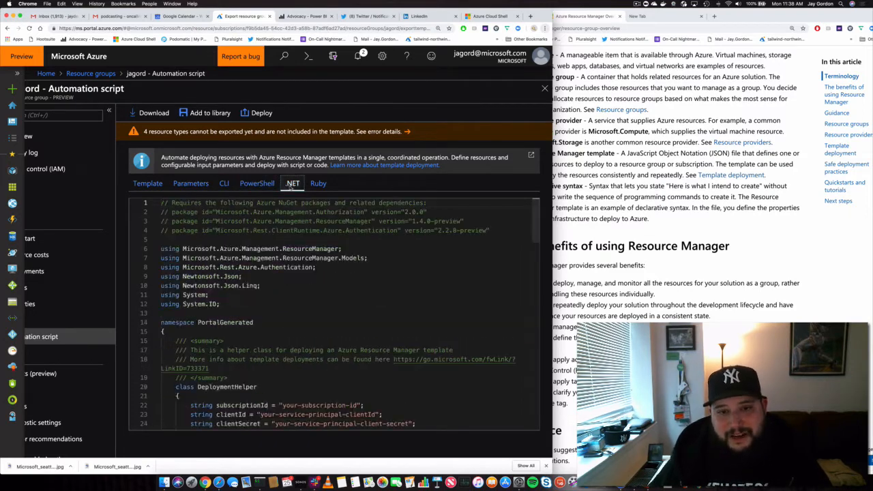
{"action": "left_click", "coordinate": [318, 183]}
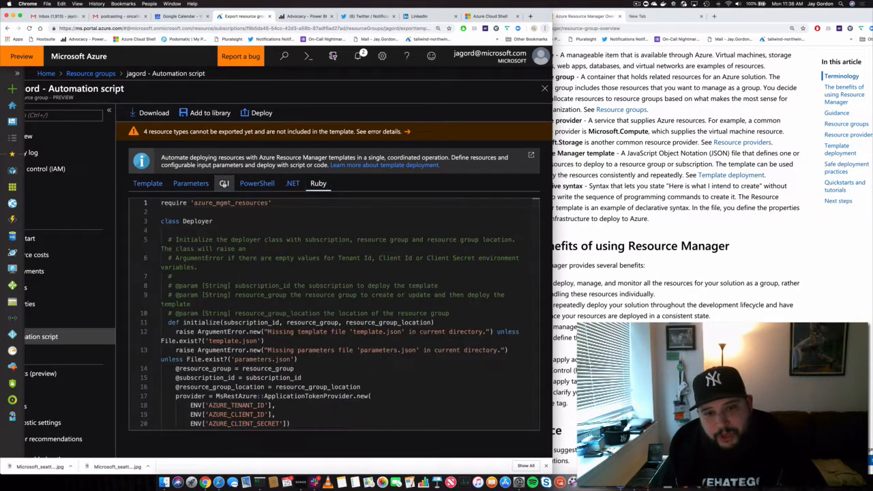
{"action": "left_click", "coordinate": [223, 183]}
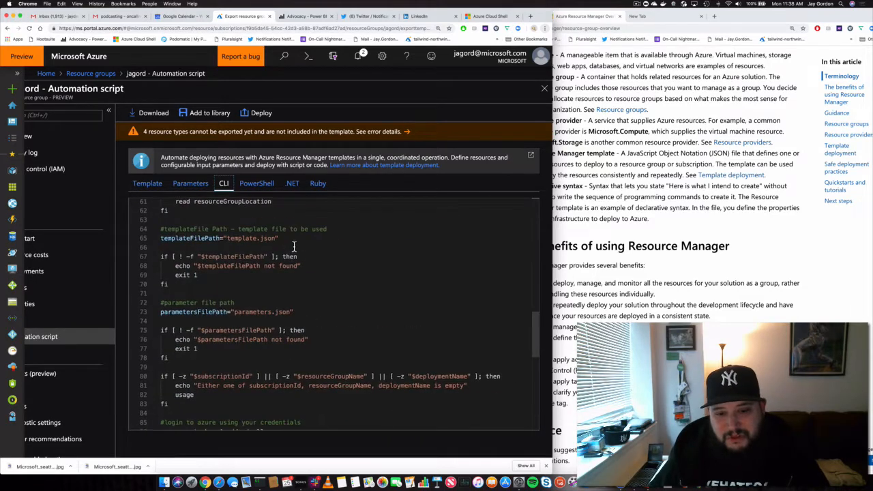
{"action": "scroll", "scroll_direction": "down", "scroll_amount": 3}
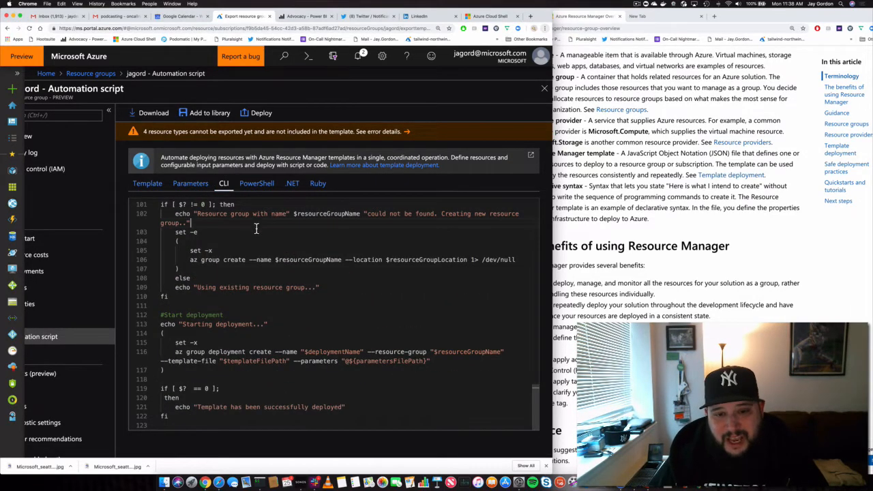
{"action": "scroll", "scroll_direction": "up", "scroll_amount": 3}
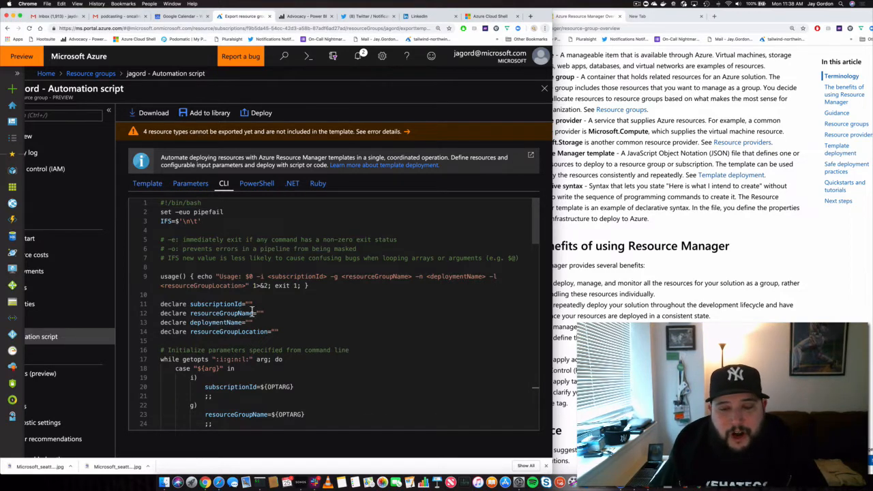
{"action": "scroll", "scroll_direction": "down", "scroll_amount": 3}
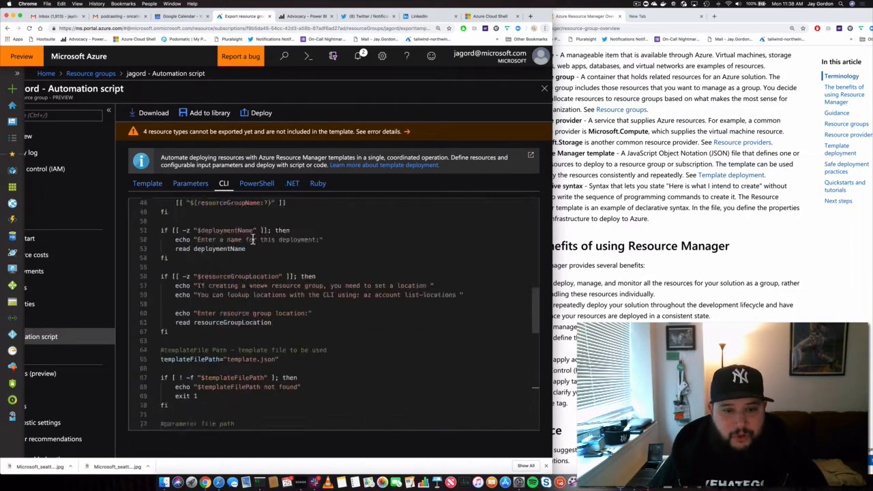
{"action": "scroll", "scroll_direction": "down", "scroll_amount": 3}
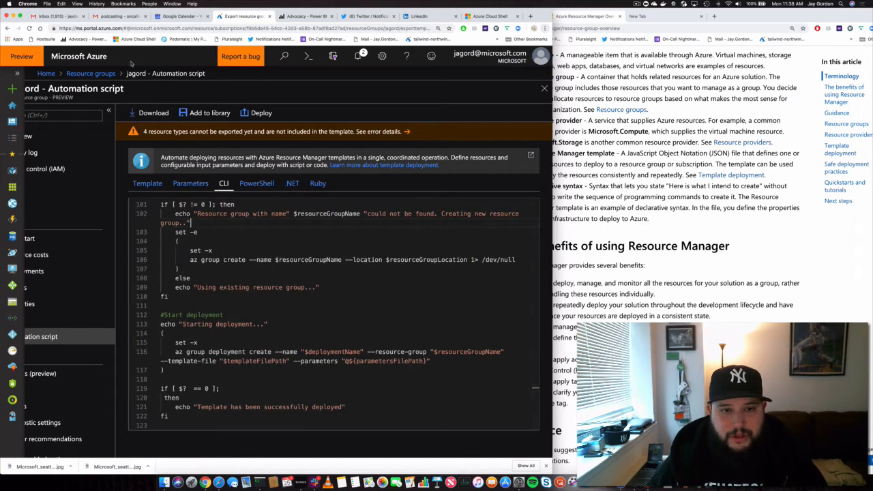
Step: Download the exported template and deployment scripts to the computer
{"action": "left_click", "coordinate": [153, 112]}
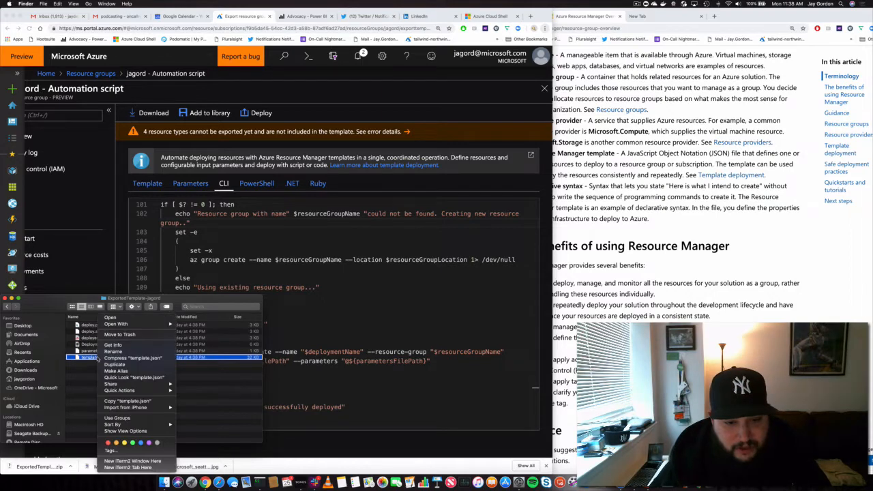
Step: View template.json in Visual Studio Code, reading its VM, Cosmos DB and network interface definitions
{"action": "left_click", "coordinate": [114, 323]}
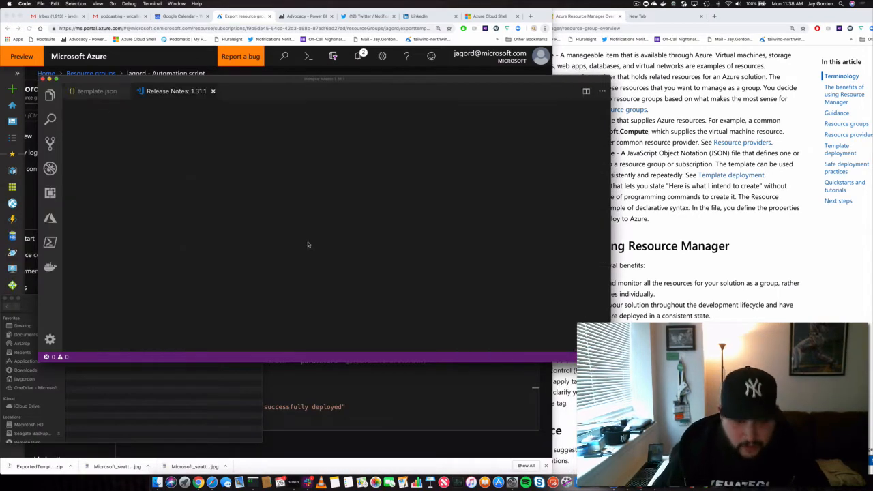
{"action": "left_click", "coordinate": [175, 90]}
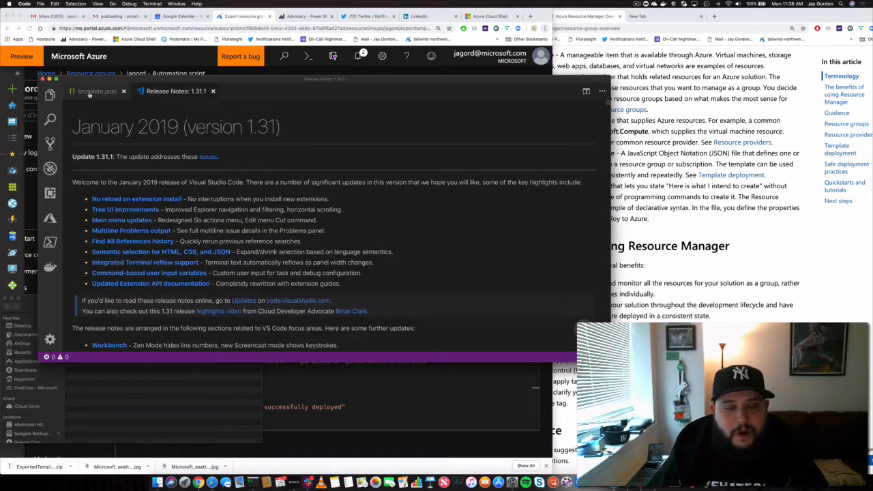
{"action": "left_click", "coordinate": [97, 90]}
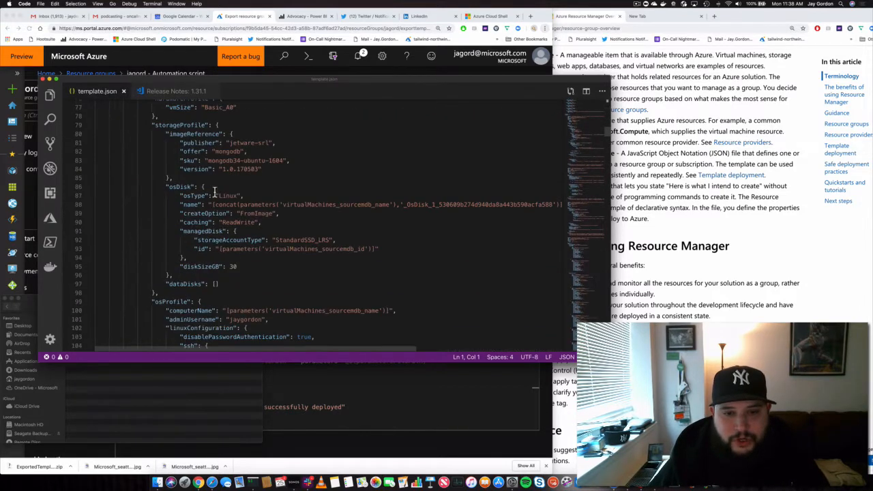
{"action": "scroll", "scroll_direction": "down", "scroll_amount": 3}
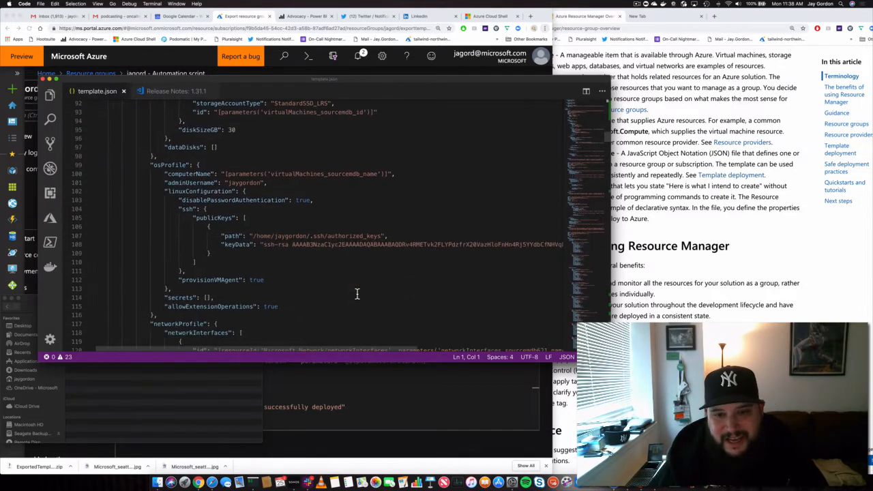
{"action": "scroll", "scroll_direction": "down", "scroll_amount": 3}
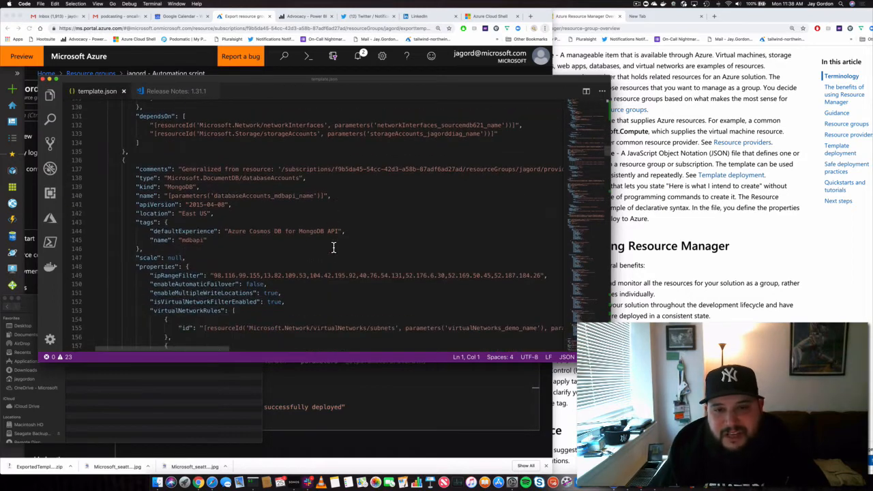
{"action": "scroll", "scroll_direction": "down", "scroll_amount": 3}
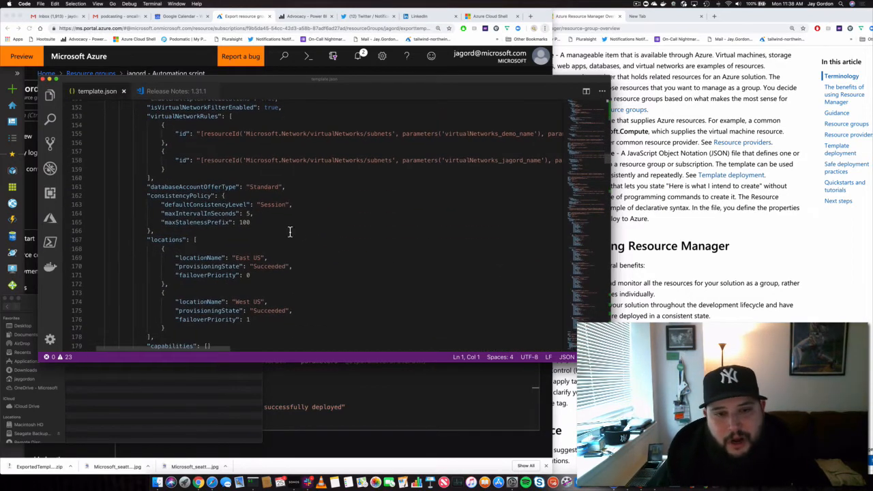
{"action": "scroll", "scroll_direction": "down", "scroll_amount": 3}
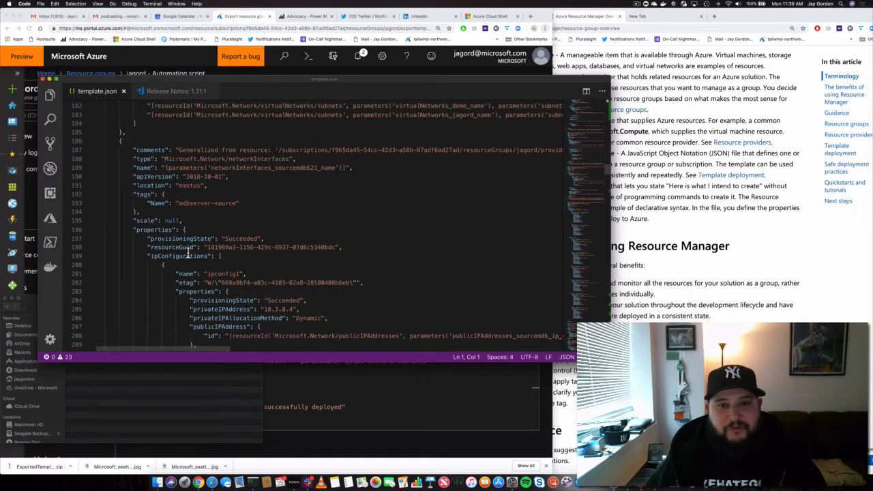
{"action": "scroll", "scroll_direction": "down", "scroll_amount": 3}
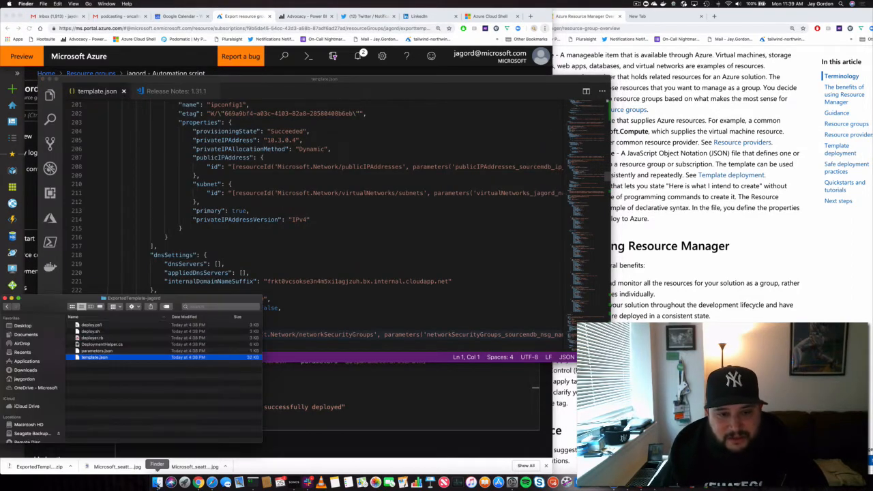
Step: Select every exported template file in Finder, then move to the Azure Cloud Shell browser tab
{"action": "left_click", "coordinate": [91, 331]}
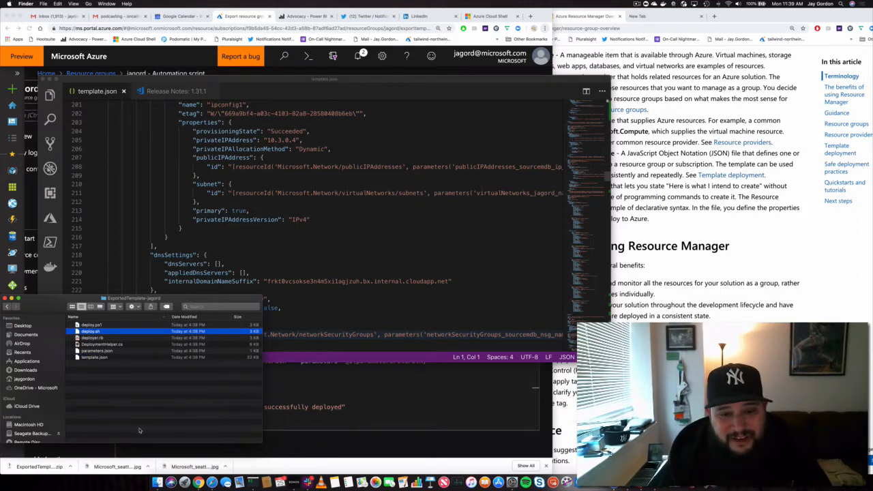
{"action": "key", "text": "cmd+a"}
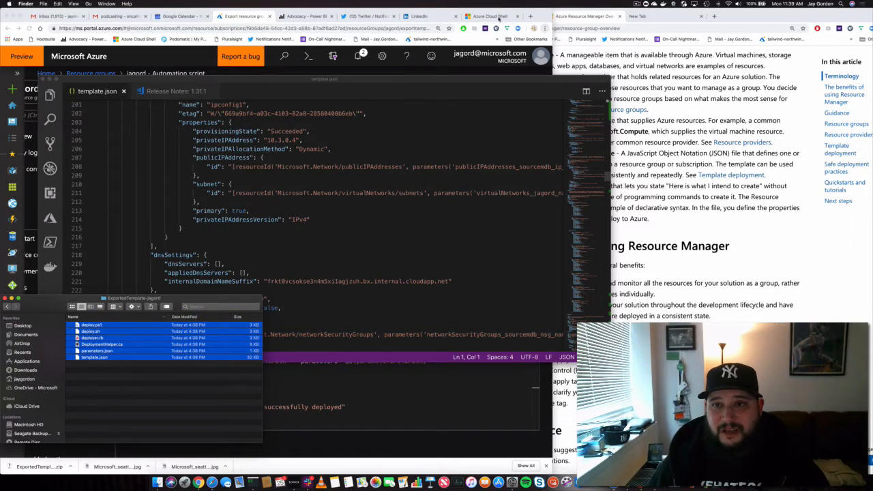
{"action": "left_click", "coordinate": [489, 17]}
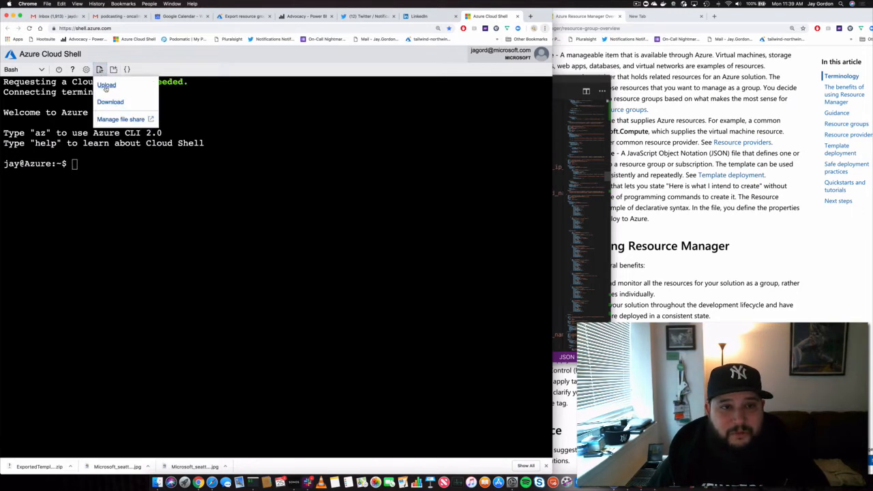
Step: Upload ExportedTemplate-jagord.zip from Downloads into the Cloud Shell home directory /home/jay/
{"action": "left_click", "coordinate": [106, 84]}
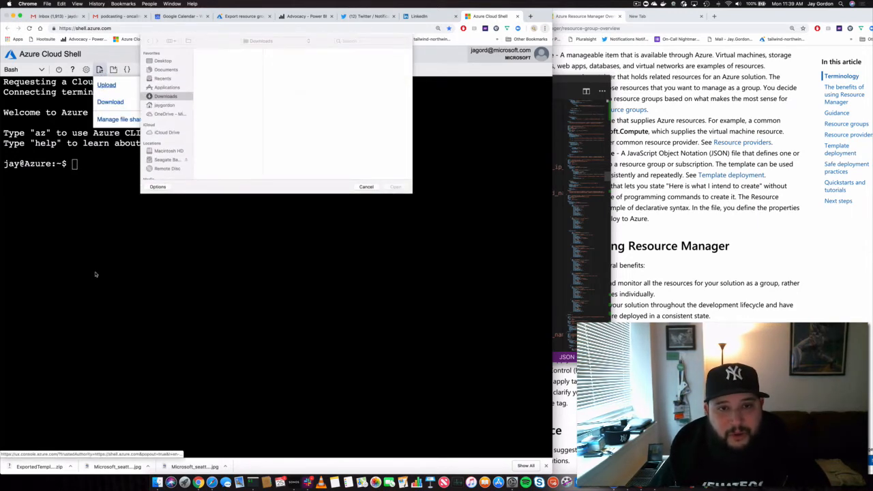
{"action": "left_click", "coordinate": [166, 96]}
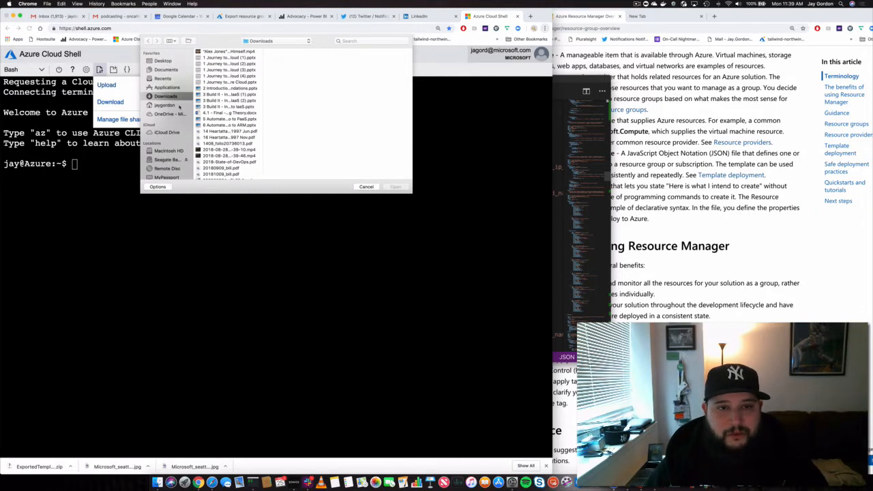
{"action": "scroll", "scroll_direction": "down", "scroll_amount": 3}
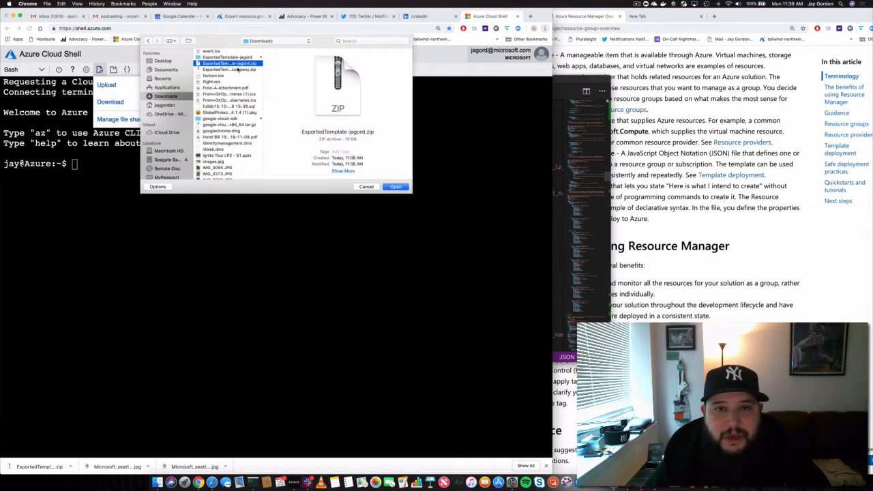
{"action": "left_click", "coordinate": [395, 186]}
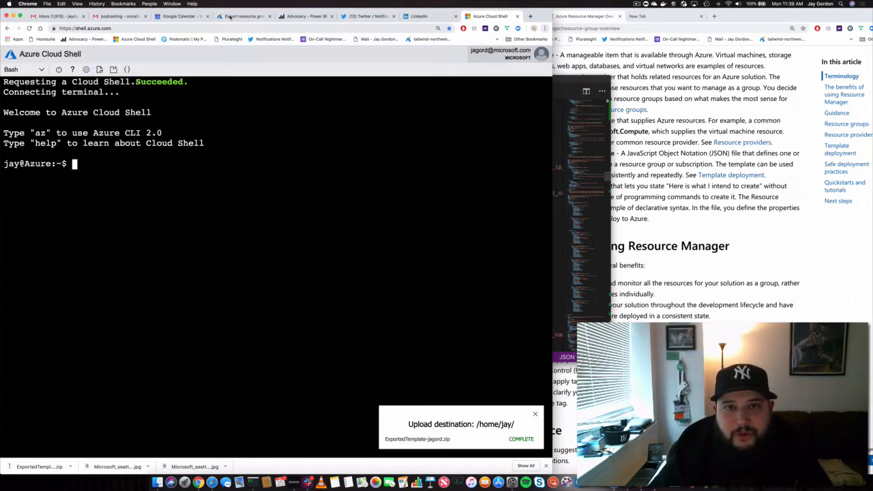
Step: From the resource group, open the sourcemdb VM's Automation script and read its bash CLI script
{"action": "left_click", "coordinate": [244, 17]}
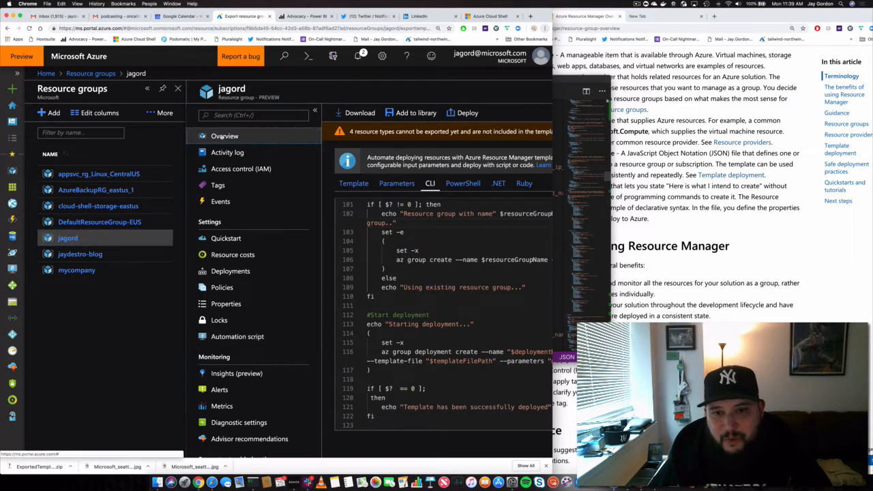
{"action": "left_click", "coordinate": [224, 136]}
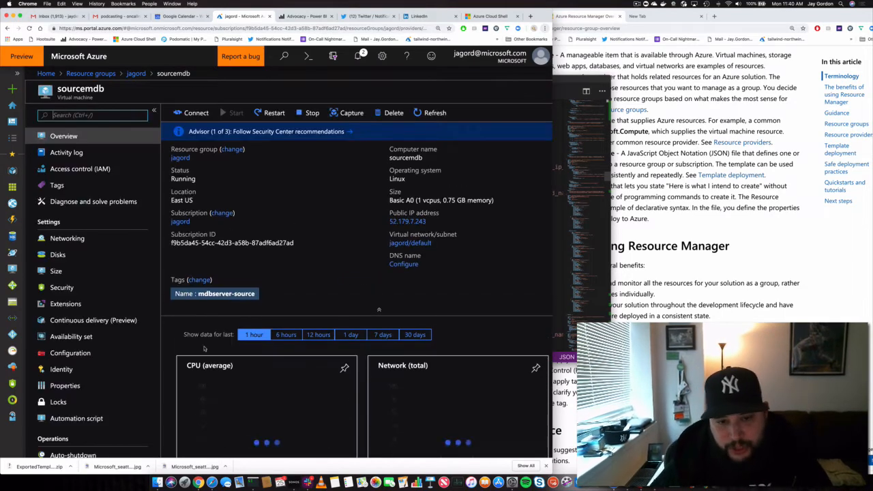
{"action": "scroll", "scroll_direction": "down", "scroll_amount": 3}
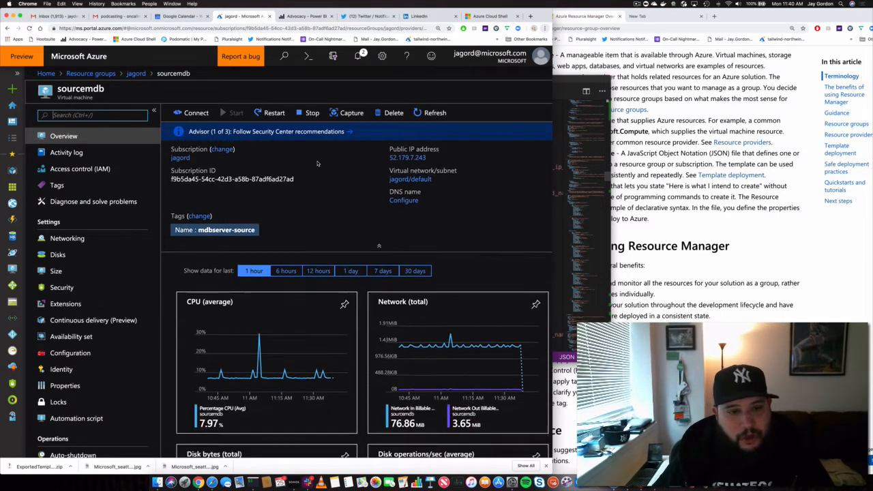
{"action": "scroll", "scroll_direction": "down", "scroll_amount": 3}
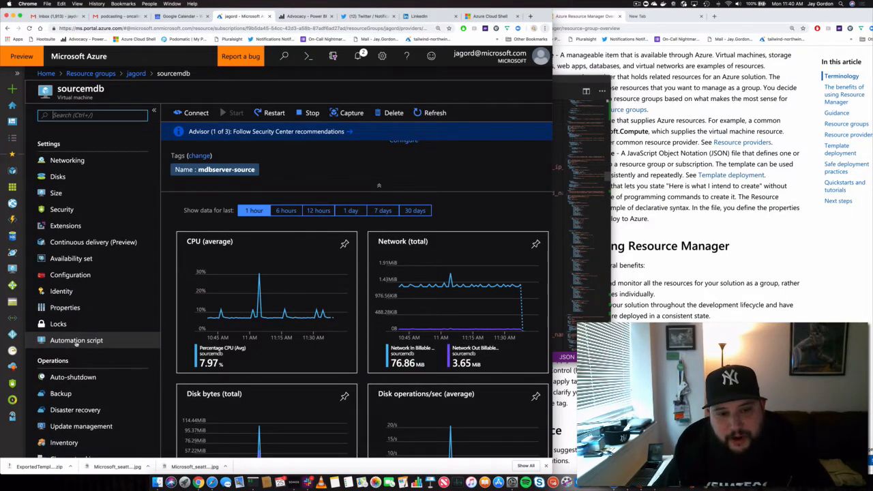
{"action": "left_click", "coordinate": [76, 340]}
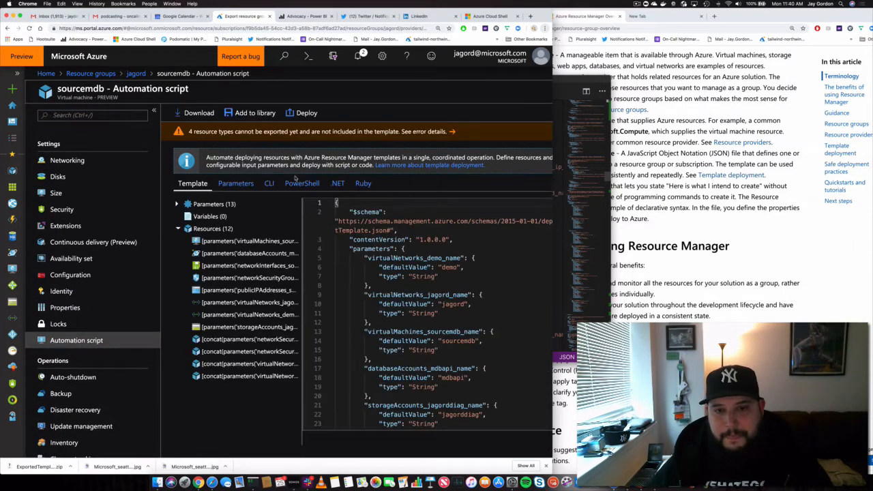
{"action": "left_click", "coordinate": [269, 183]}
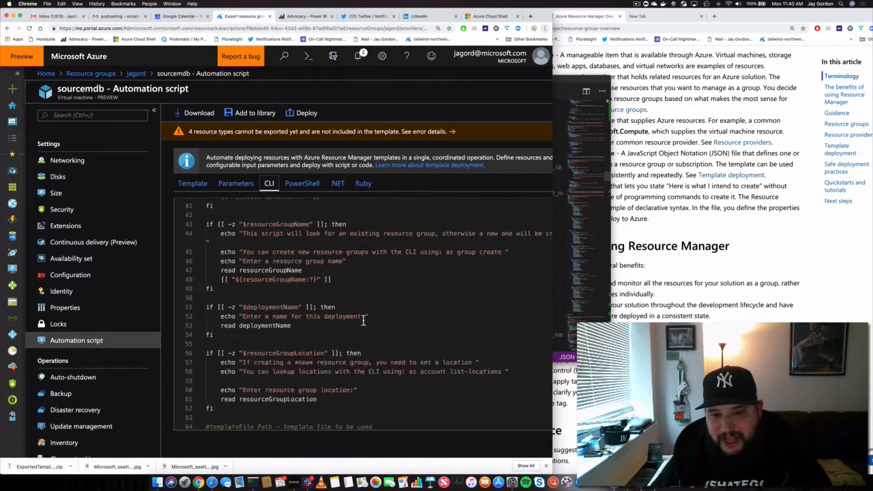
{"action": "scroll", "scroll_direction": "down", "scroll_amount": 3}
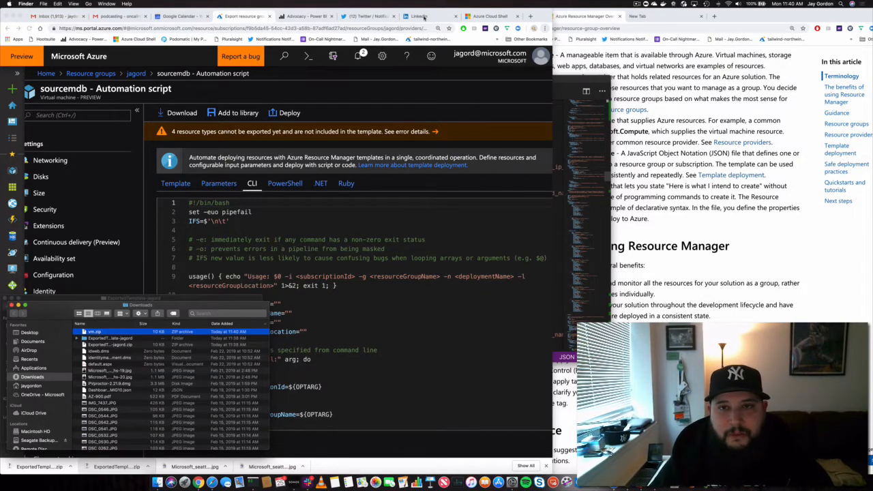
Step: Back in Cloud Shell, upload vm.zip to /home/jay/
{"action": "left_click", "coordinate": [490, 16]}
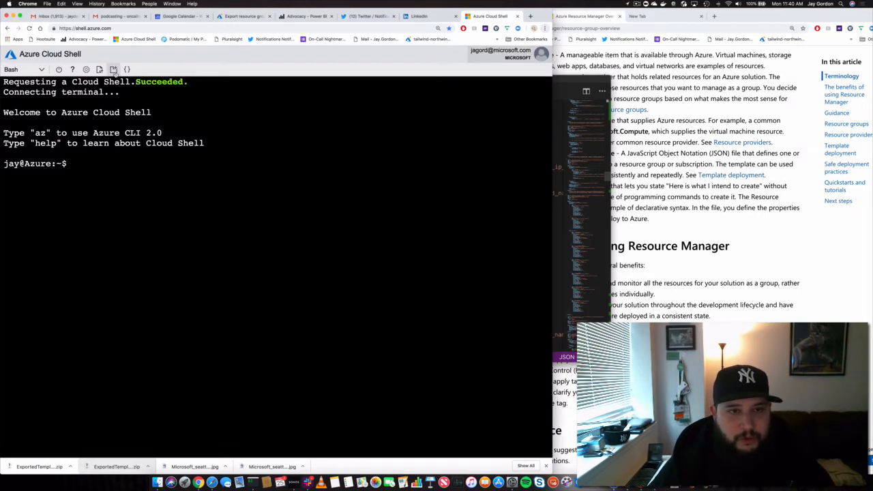
{"action": "left_click", "coordinate": [113, 68]}
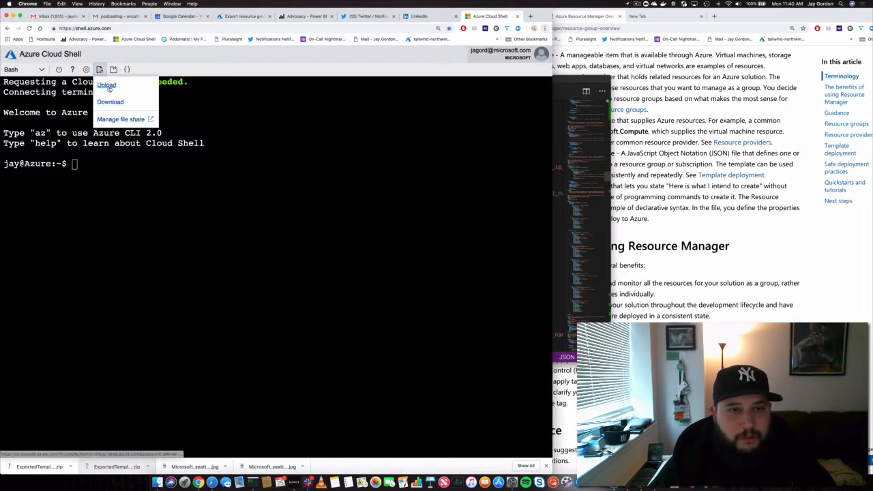
{"action": "left_click", "coordinate": [106, 84]}
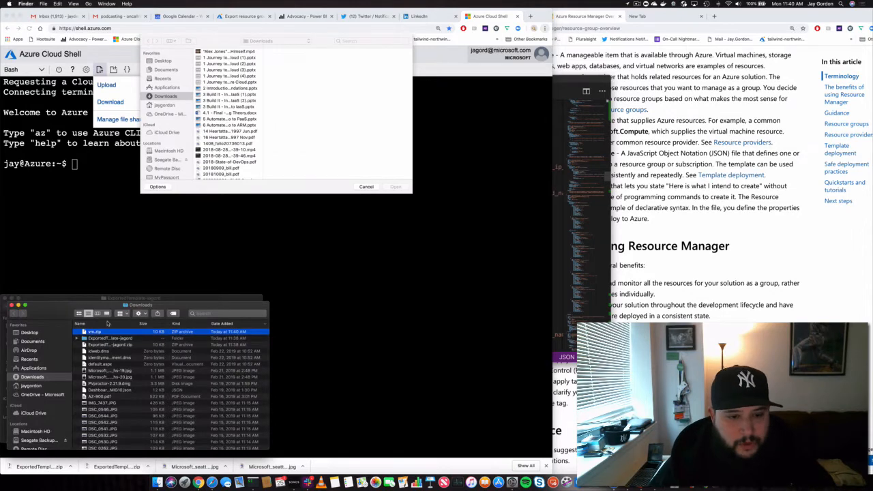
{"action": "left_click", "coordinate": [221, 175]}
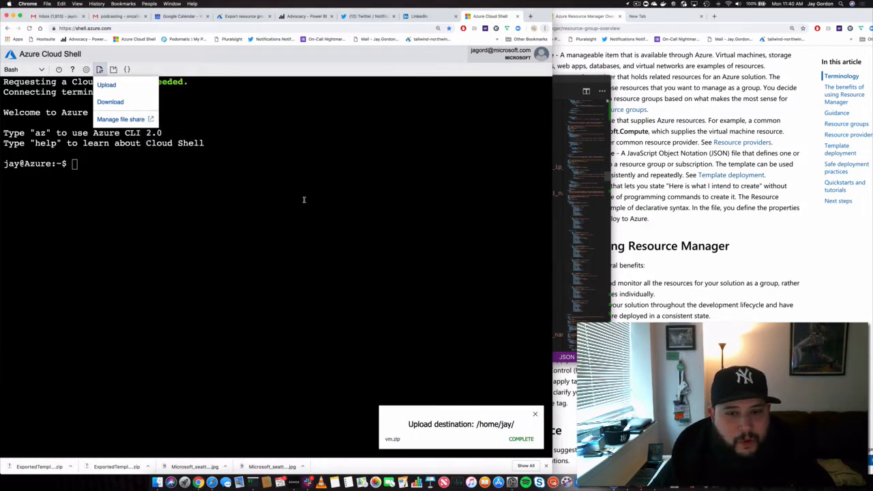
{"action": "mouse_move", "coordinate": [237, 189]}
{"action": "type", "text": "ls"}
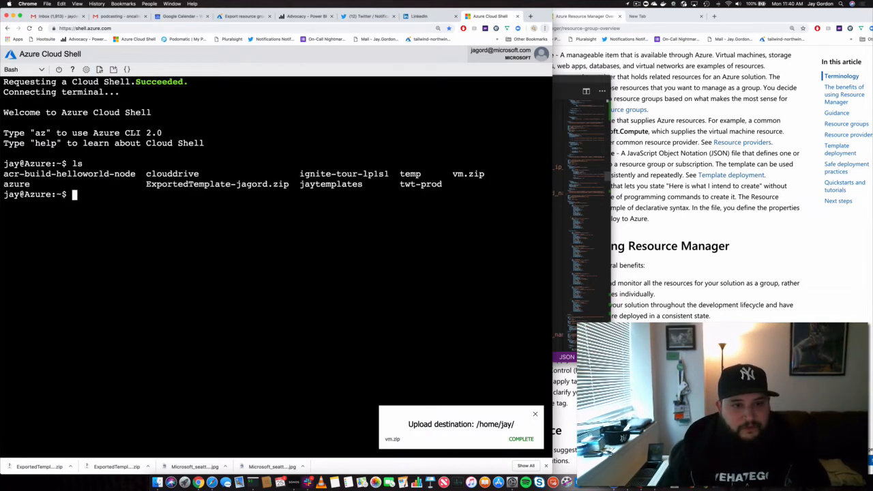
Step: Unzip the exported template archive in the Cloud Shell home directory
{"action": "type", "text": "unz"}
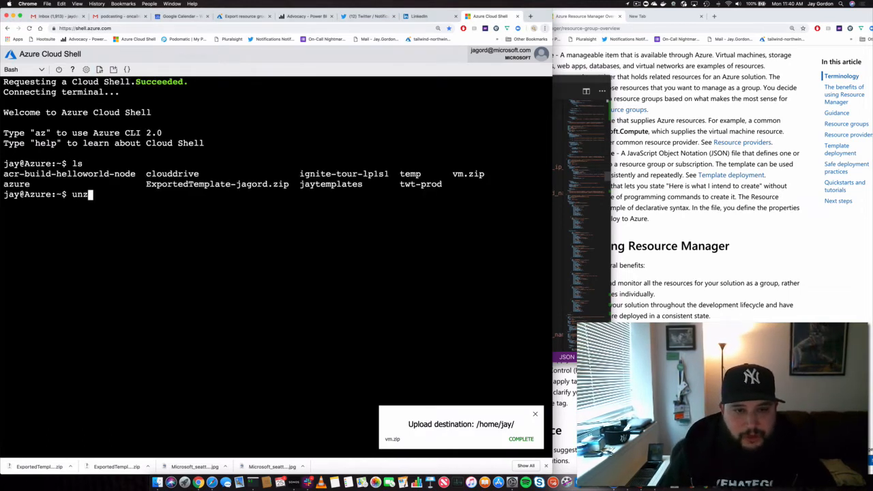
{"action": "type", "text": "ip ExportedTemplate-jagord.zip"}
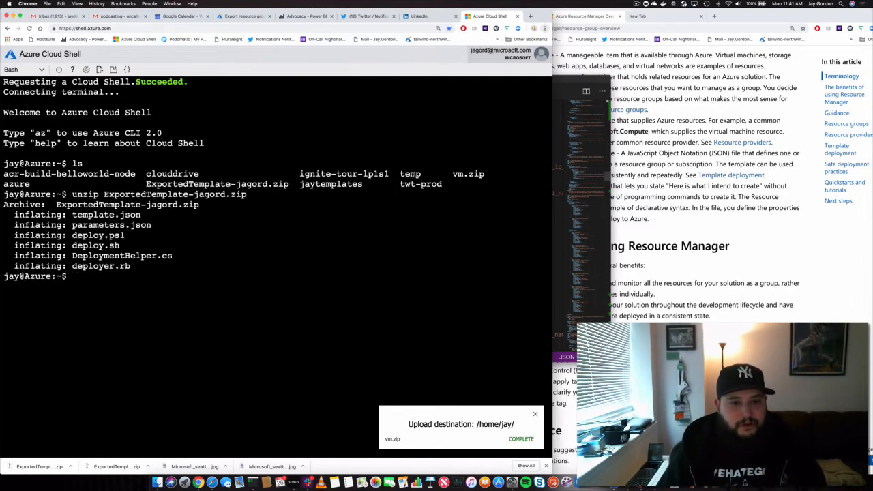
{"action": "key", "text": "Return"}
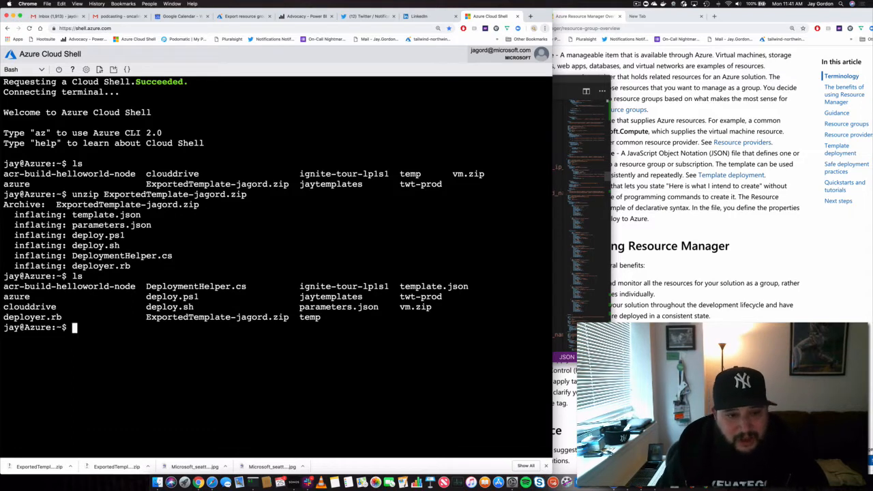
Step: View deploy.sh in vi
{"action": "type", "text": "vi"}
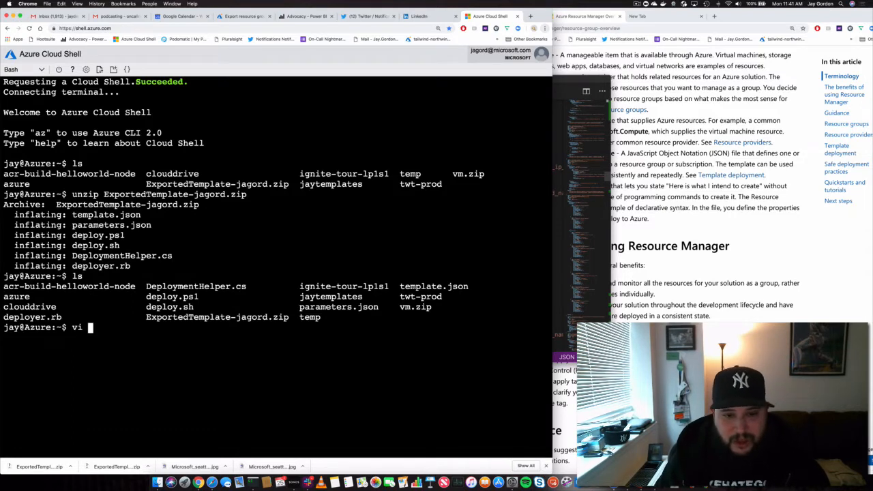
{"action": "type", "text": "deploy."}
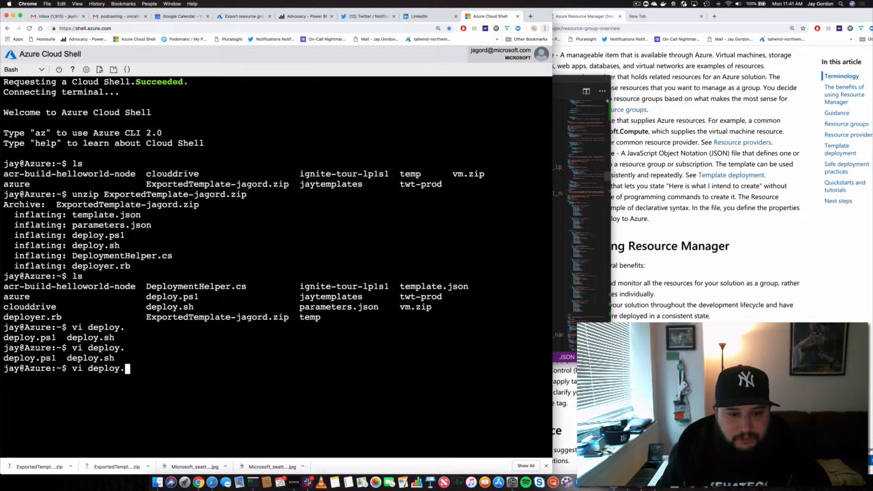
{"action": "type", "text": "sh"}
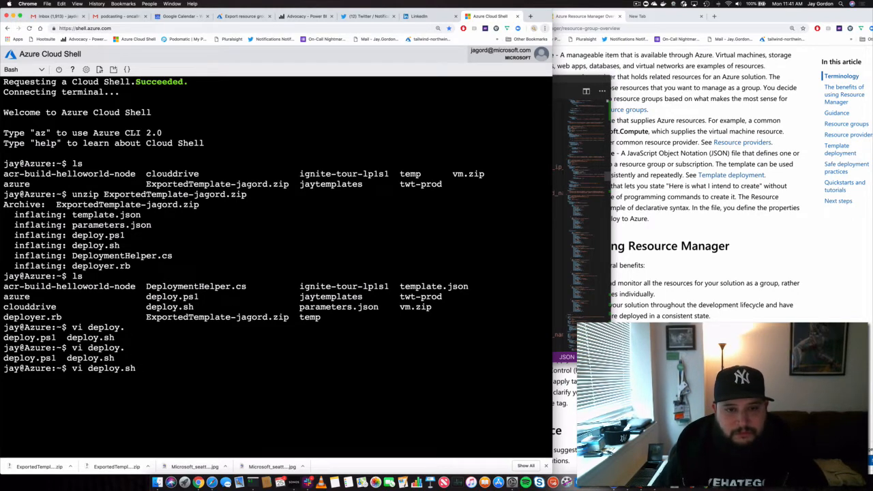
{"action": "key", "text": "Return"}
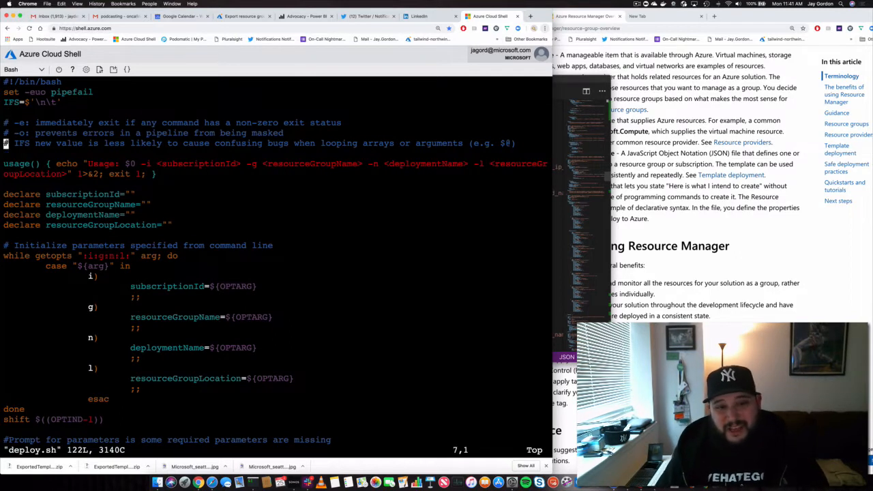
Step: Scroll through deploy.sh's parameters in vi, then quit back to the bash prompt
{"action": "key", "text": "Down"}
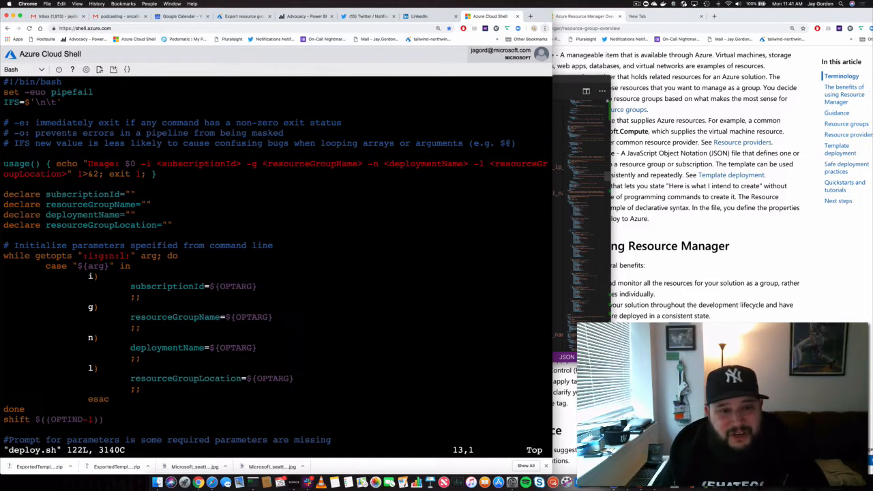
{"action": "key", "text": "up"}
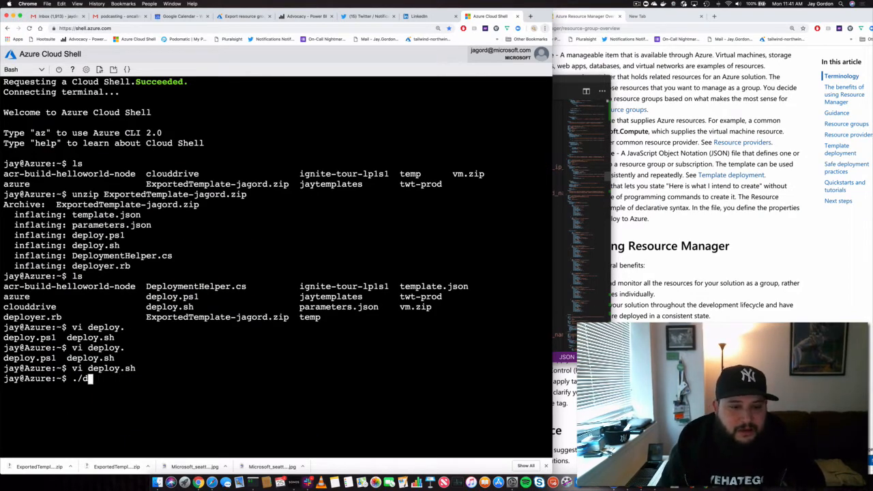
Step: Run bash deploy.sh so the deployment script prompts for a subscription ID
{"action": "type", "text": "bash deploy.sh"}
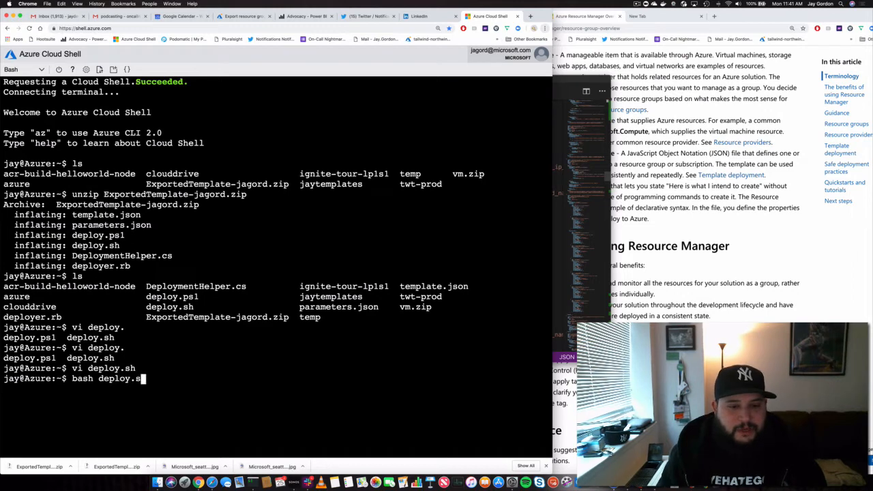
{"action": "key", "text": "Return"}
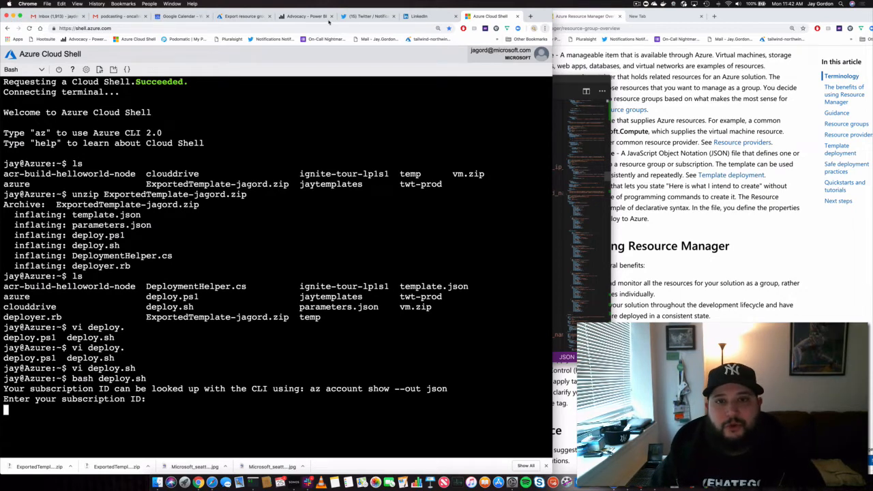
Step: Return to the sourcemdb VM's Automation script page and scroll its resource menu
{"action": "left_click", "coordinate": [243, 16]}
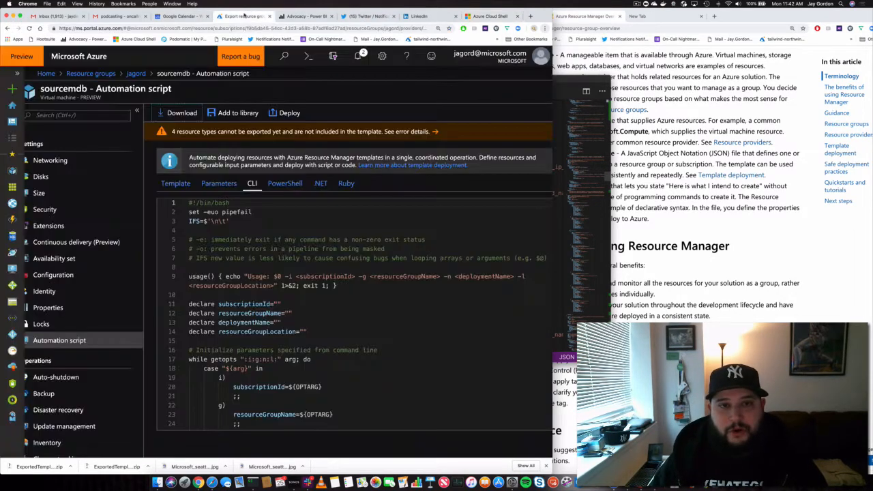
{"action": "scroll", "scroll_direction": "up", "scroll_amount": 3}
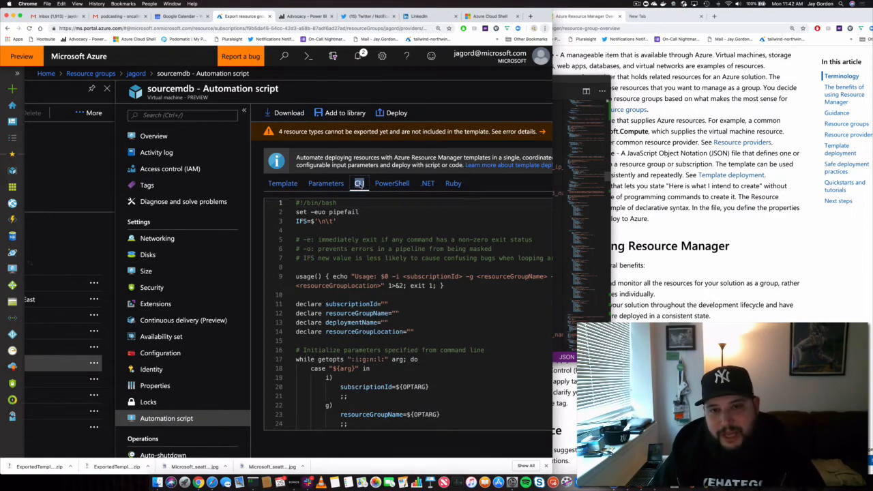
{"action": "scroll", "scroll_direction": "down", "scroll_amount": 3}
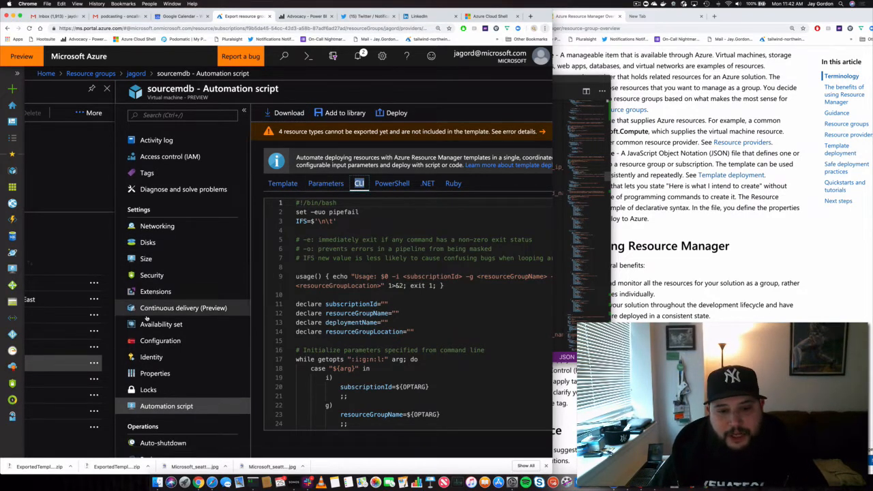
{"action": "scroll", "scroll_direction": "down", "scroll_amount": 3}
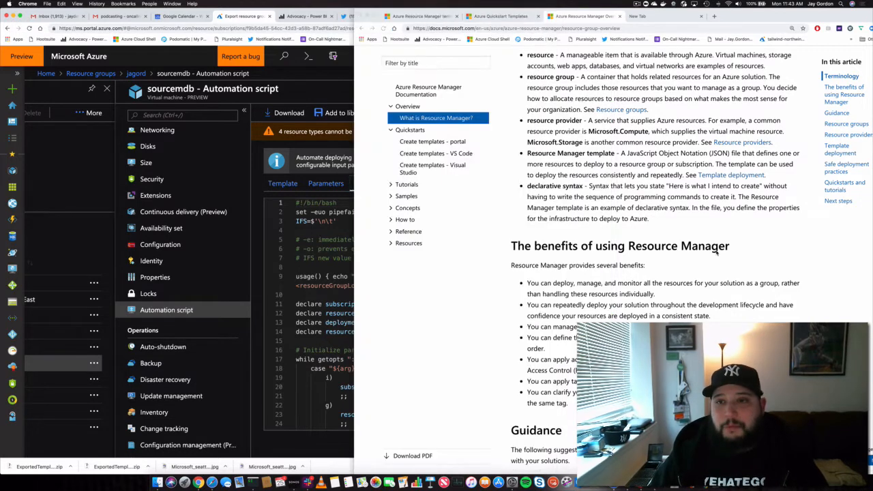
Step: Read through the ARM template file structure and Parameters articles in Microsoft Docs
{"action": "left_click", "coordinate": [433, 294]}
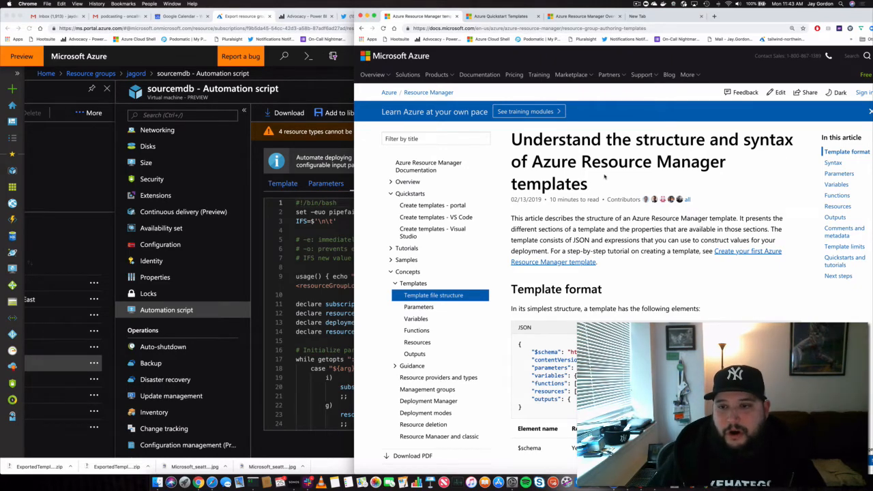
{"action": "scroll", "scroll_direction": "down", "scroll_amount": 3}
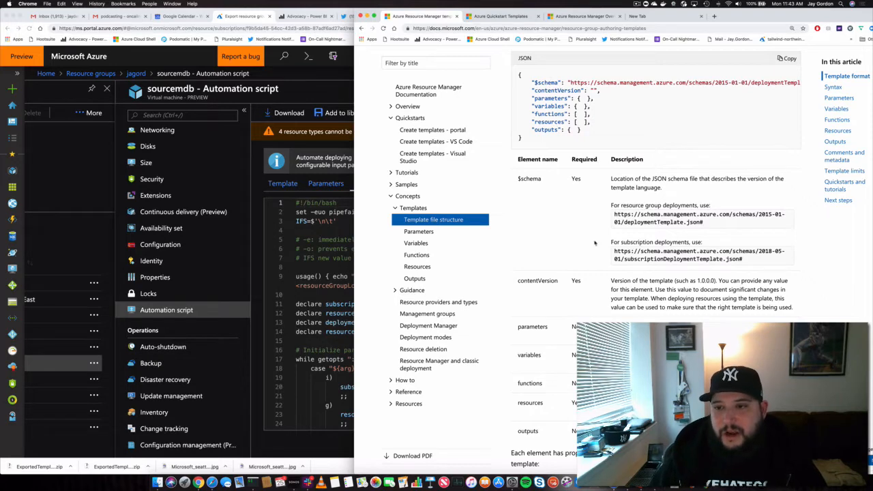
{"action": "scroll", "scroll_direction": "down", "scroll_amount": 3}
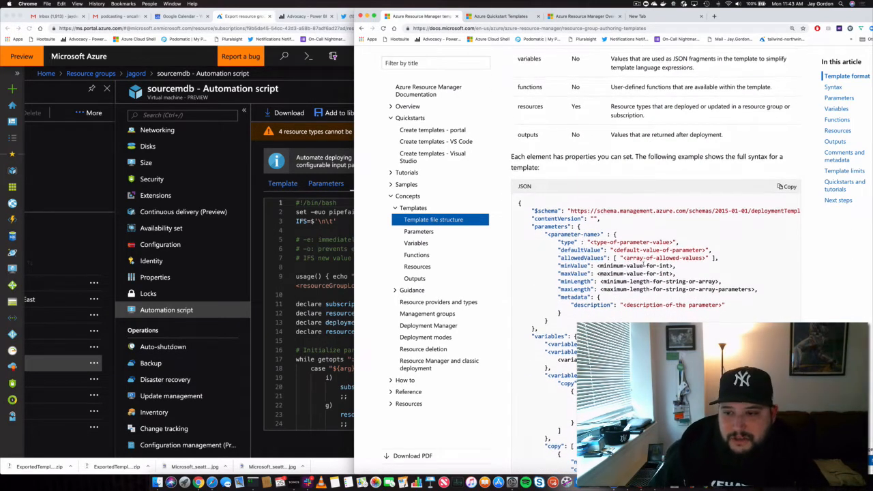
{"action": "scroll", "scroll_direction": "down", "scroll_amount": 3}
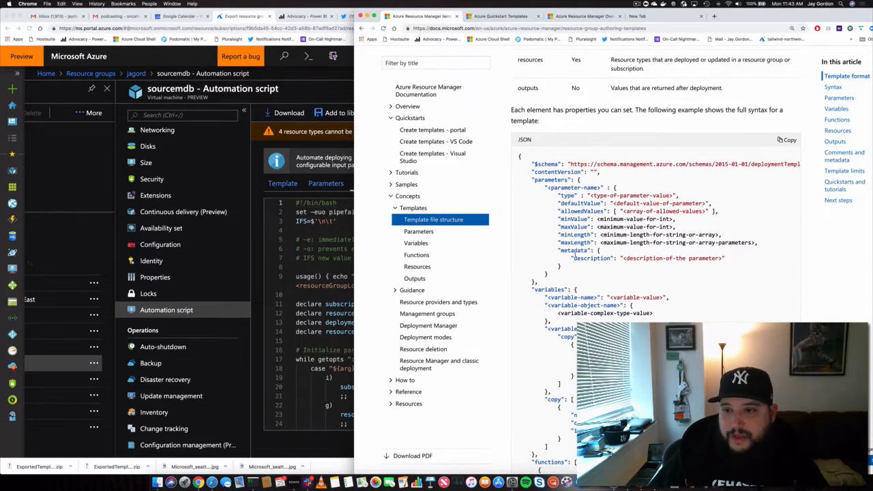
{"action": "scroll", "scroll_direction": "down", "scroll_amount": 3}
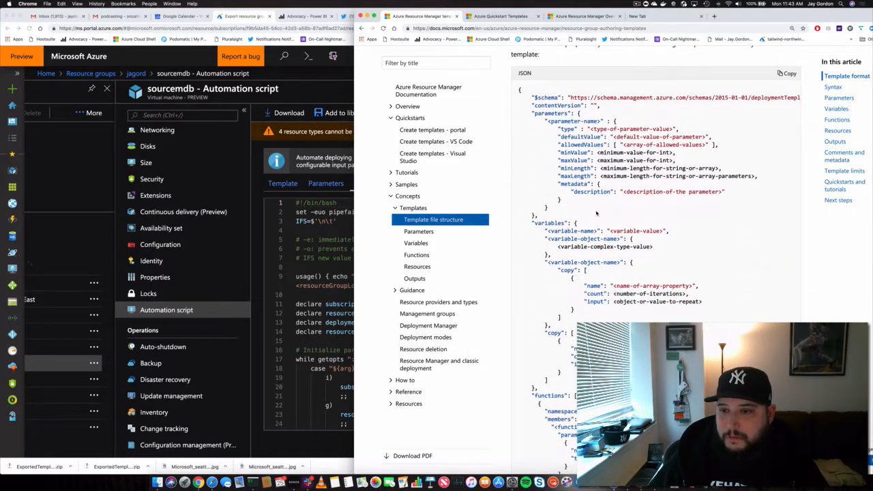
{"action": "scroll", "scroll_direction": "down", "scroll_amount": 3}
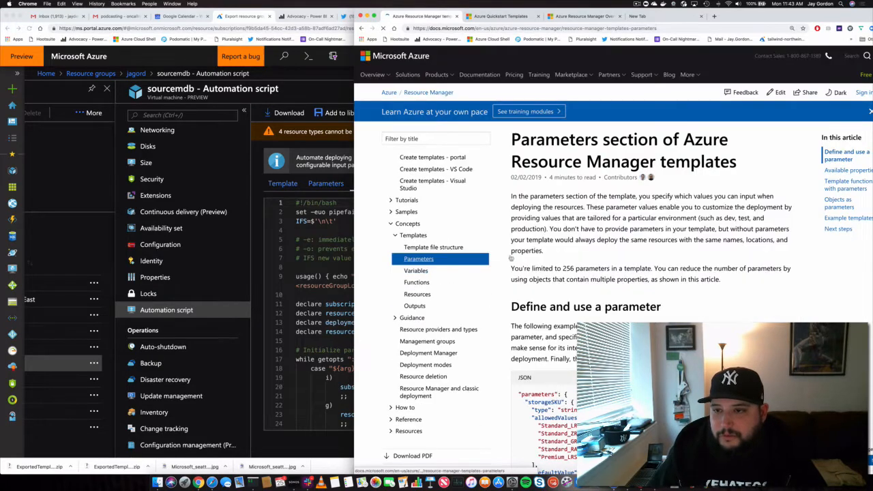
{"action": "scroll", "scroll_direction": "up", "scroll_amount": 3}
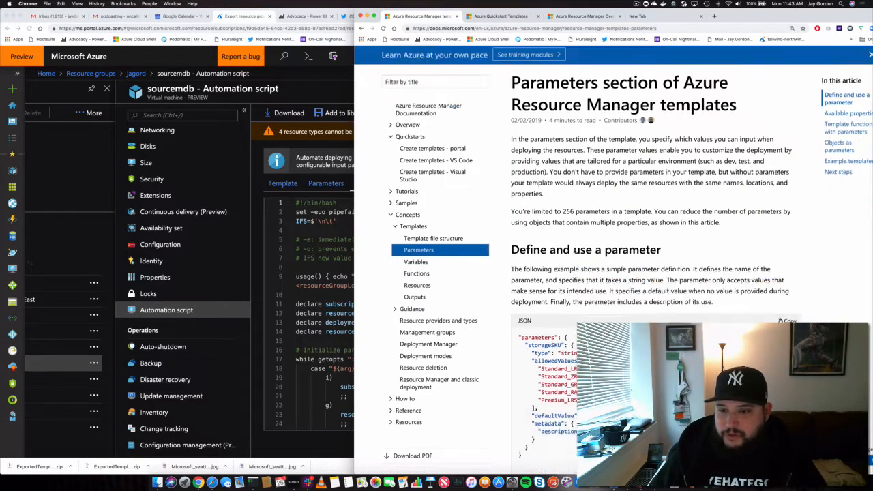
{"action": "scroll", "scroll_direction": "down", "scroll_amount": 3}
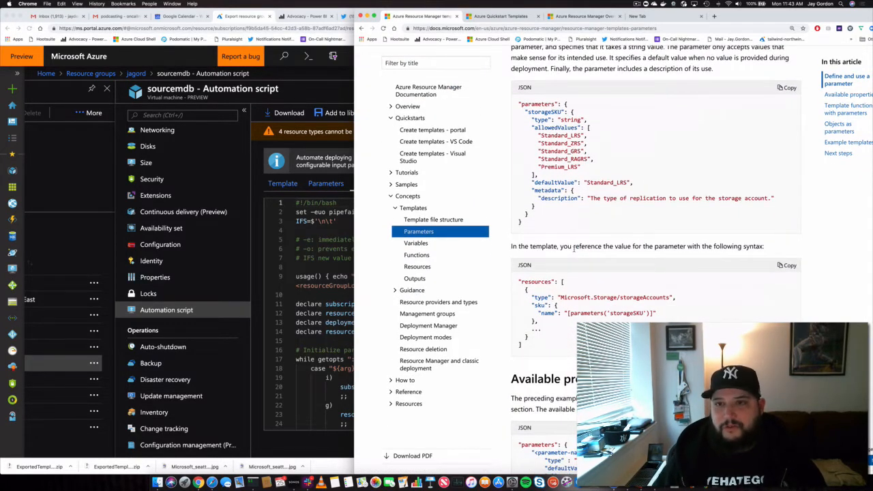
{"action": "left_click", "coordinate": [498, 17]}
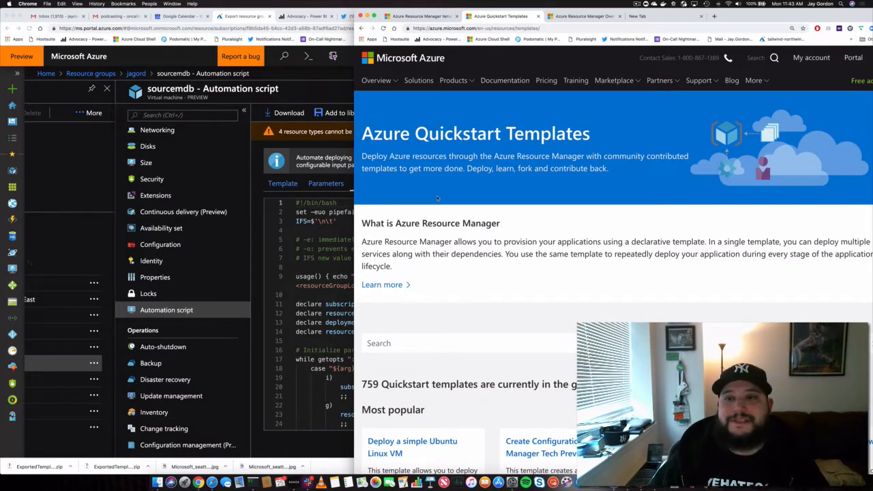
Step: Open the 'Deploy a simple Ubuntu Linux VM' template from the Most popular gallery section
{"action": "scroll", "scroll_direction": "down", "scroll_amount": 3}
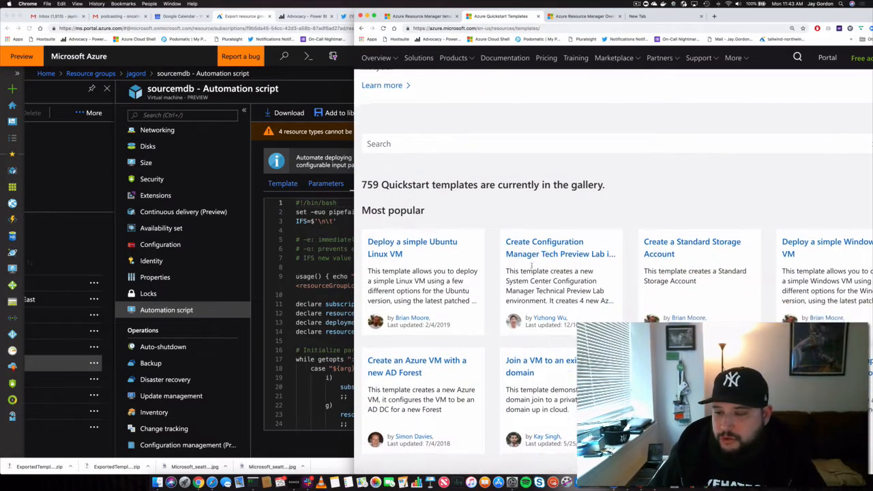
{"action": "scroll", "scroll_direction": "down", "scroll_amount": 3}
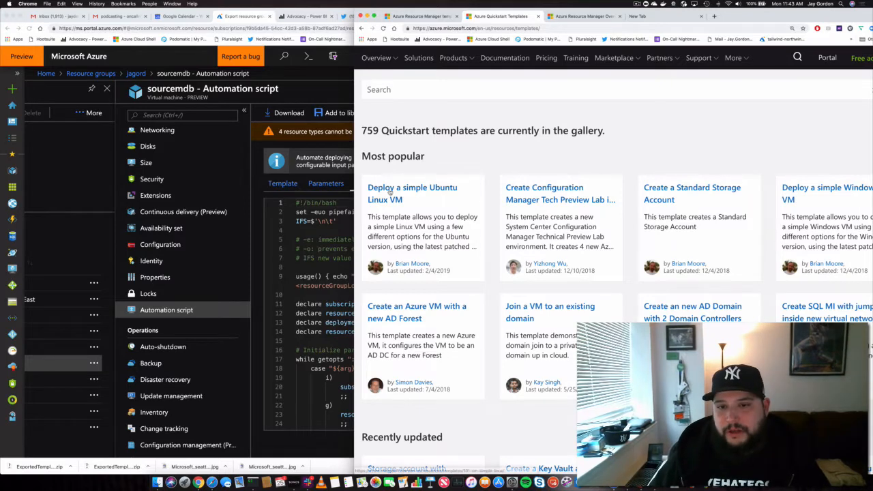
{"action": "left_click", "coordinate": [412, 194]}
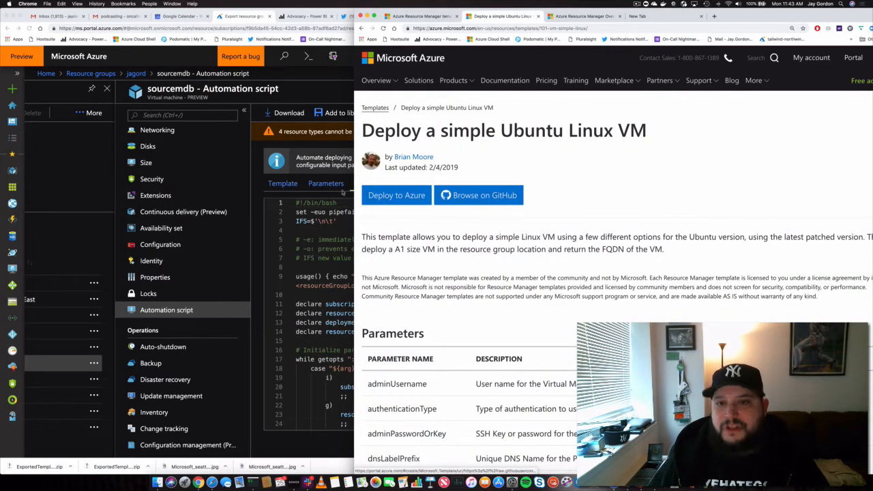